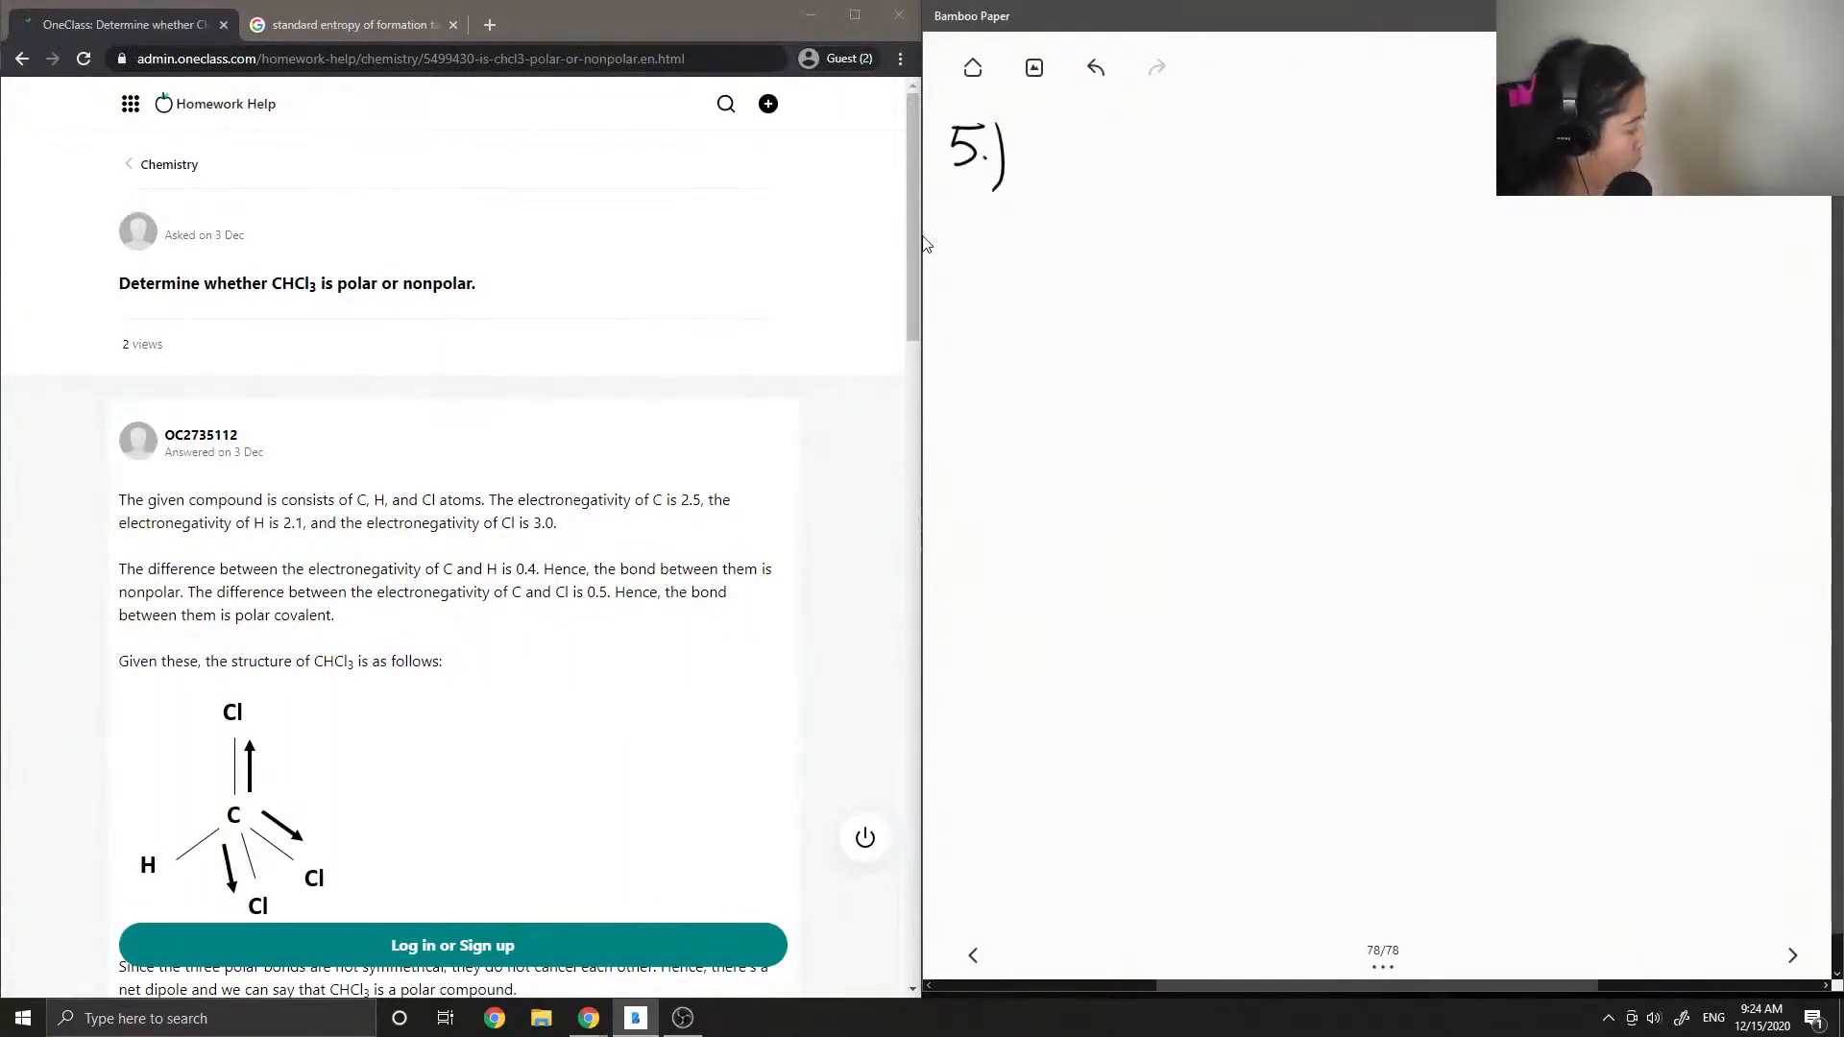
mouse_move(1410, 39)
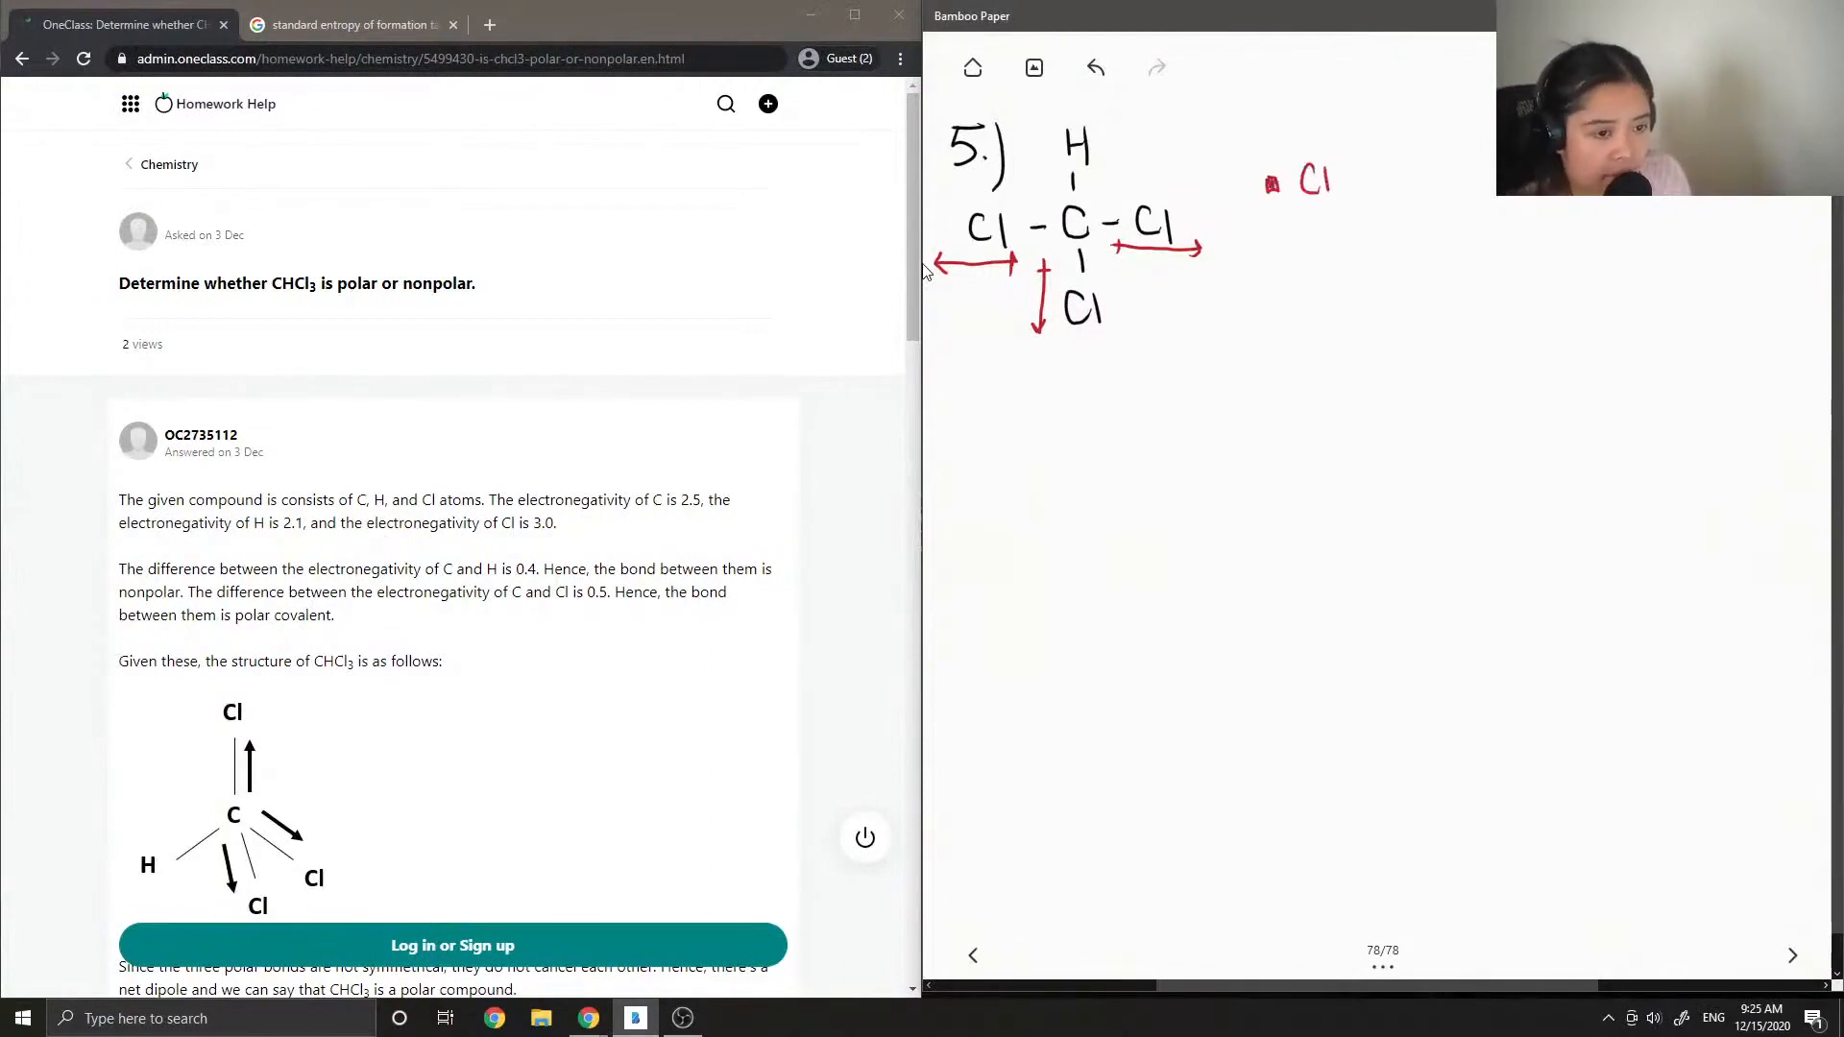
type("HCl3")
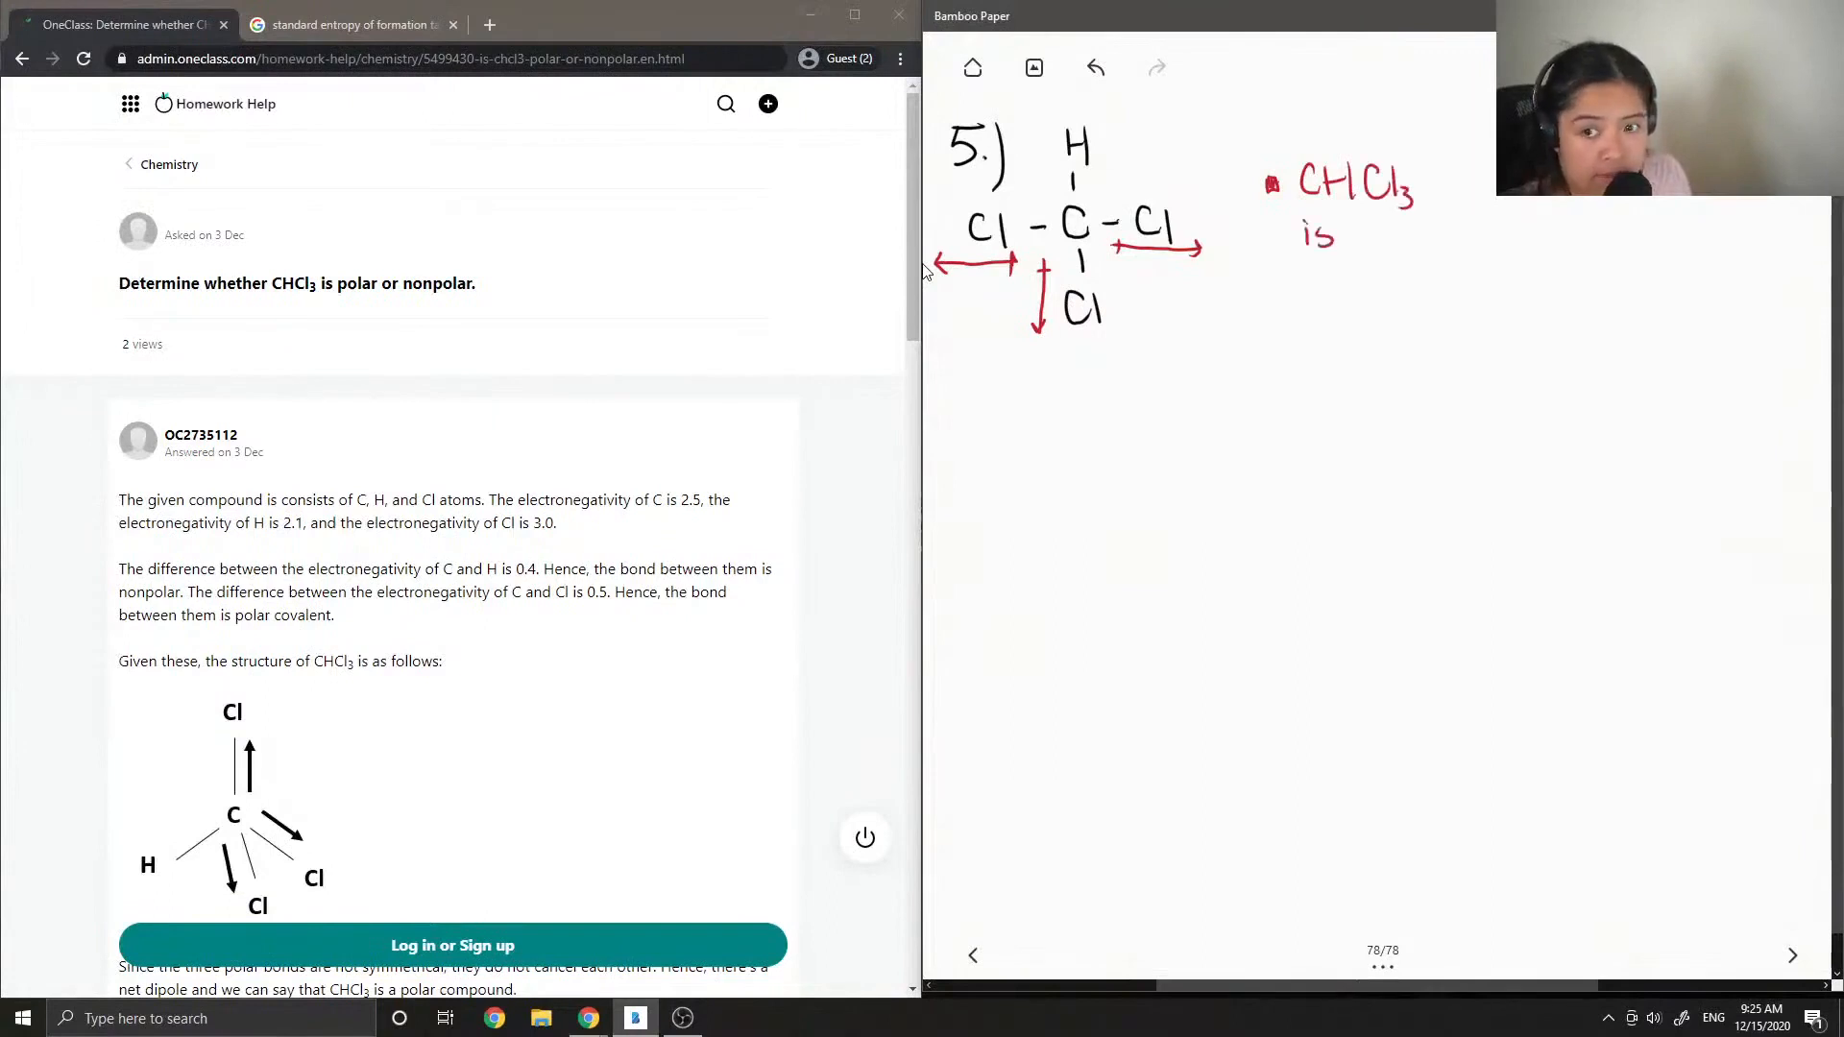
type("polr")
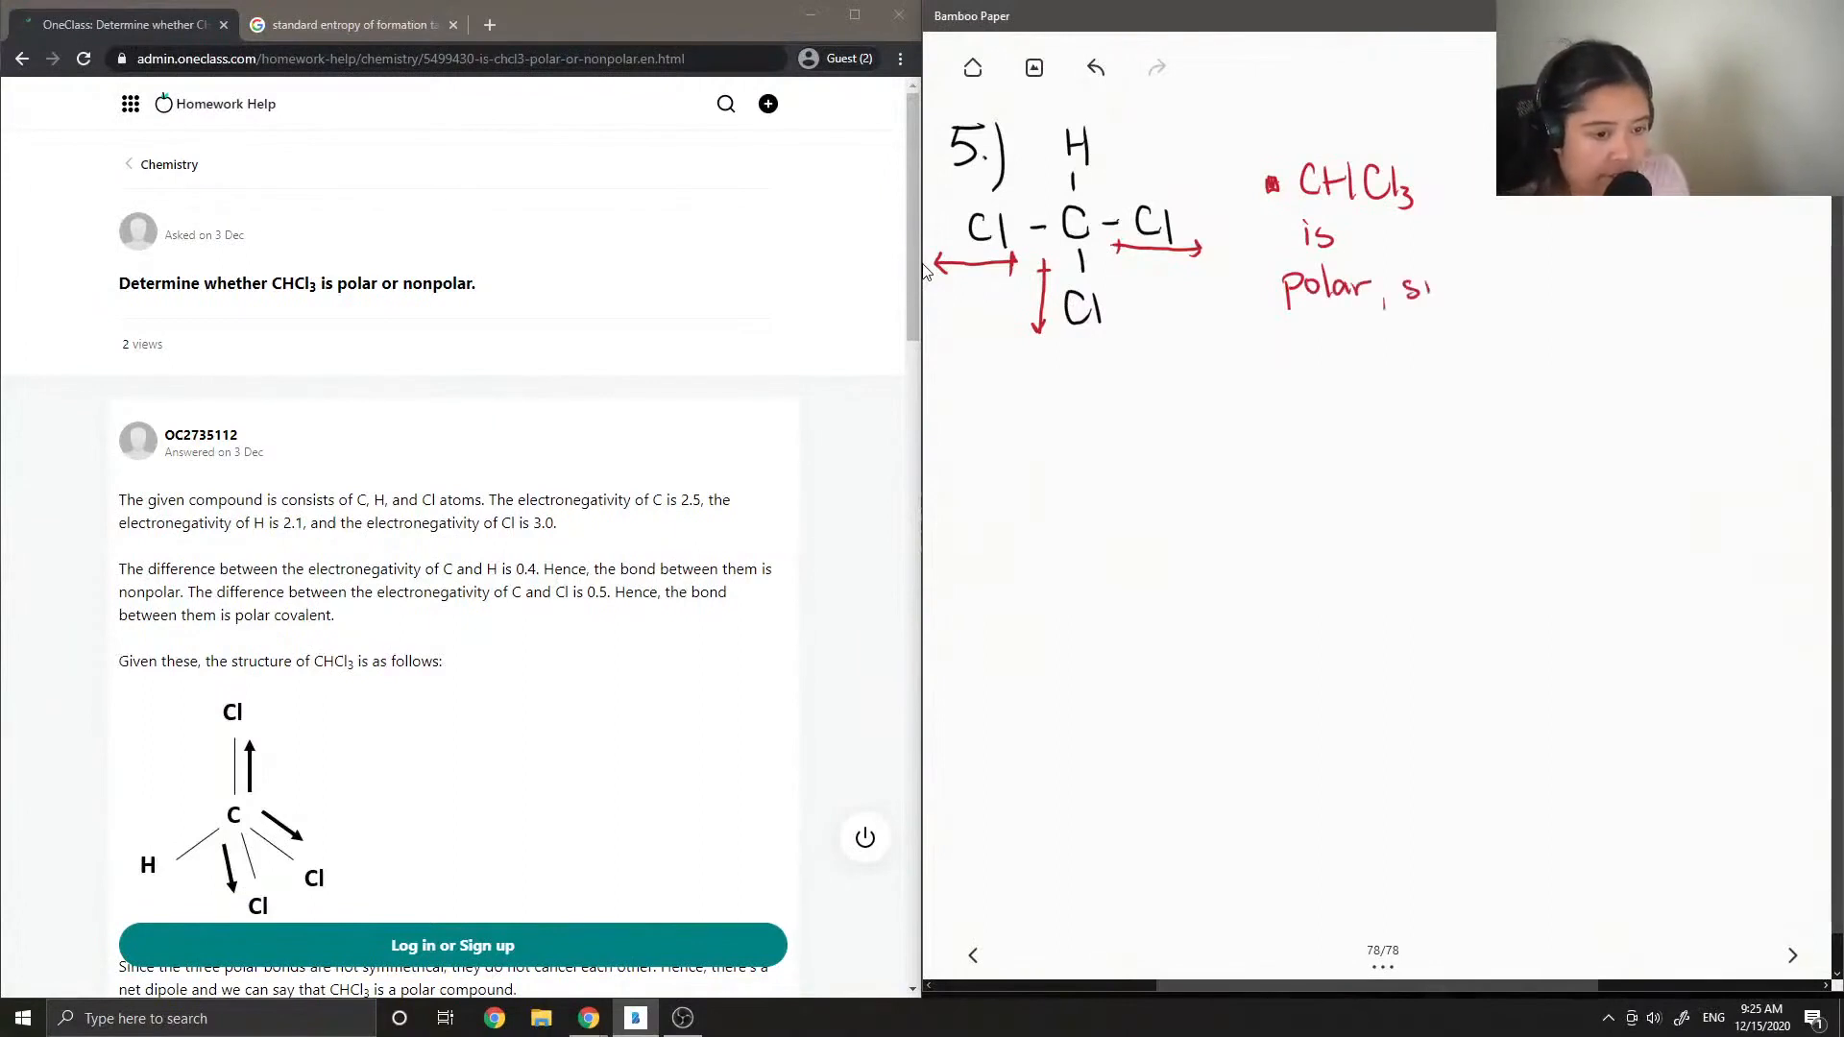
type("since")
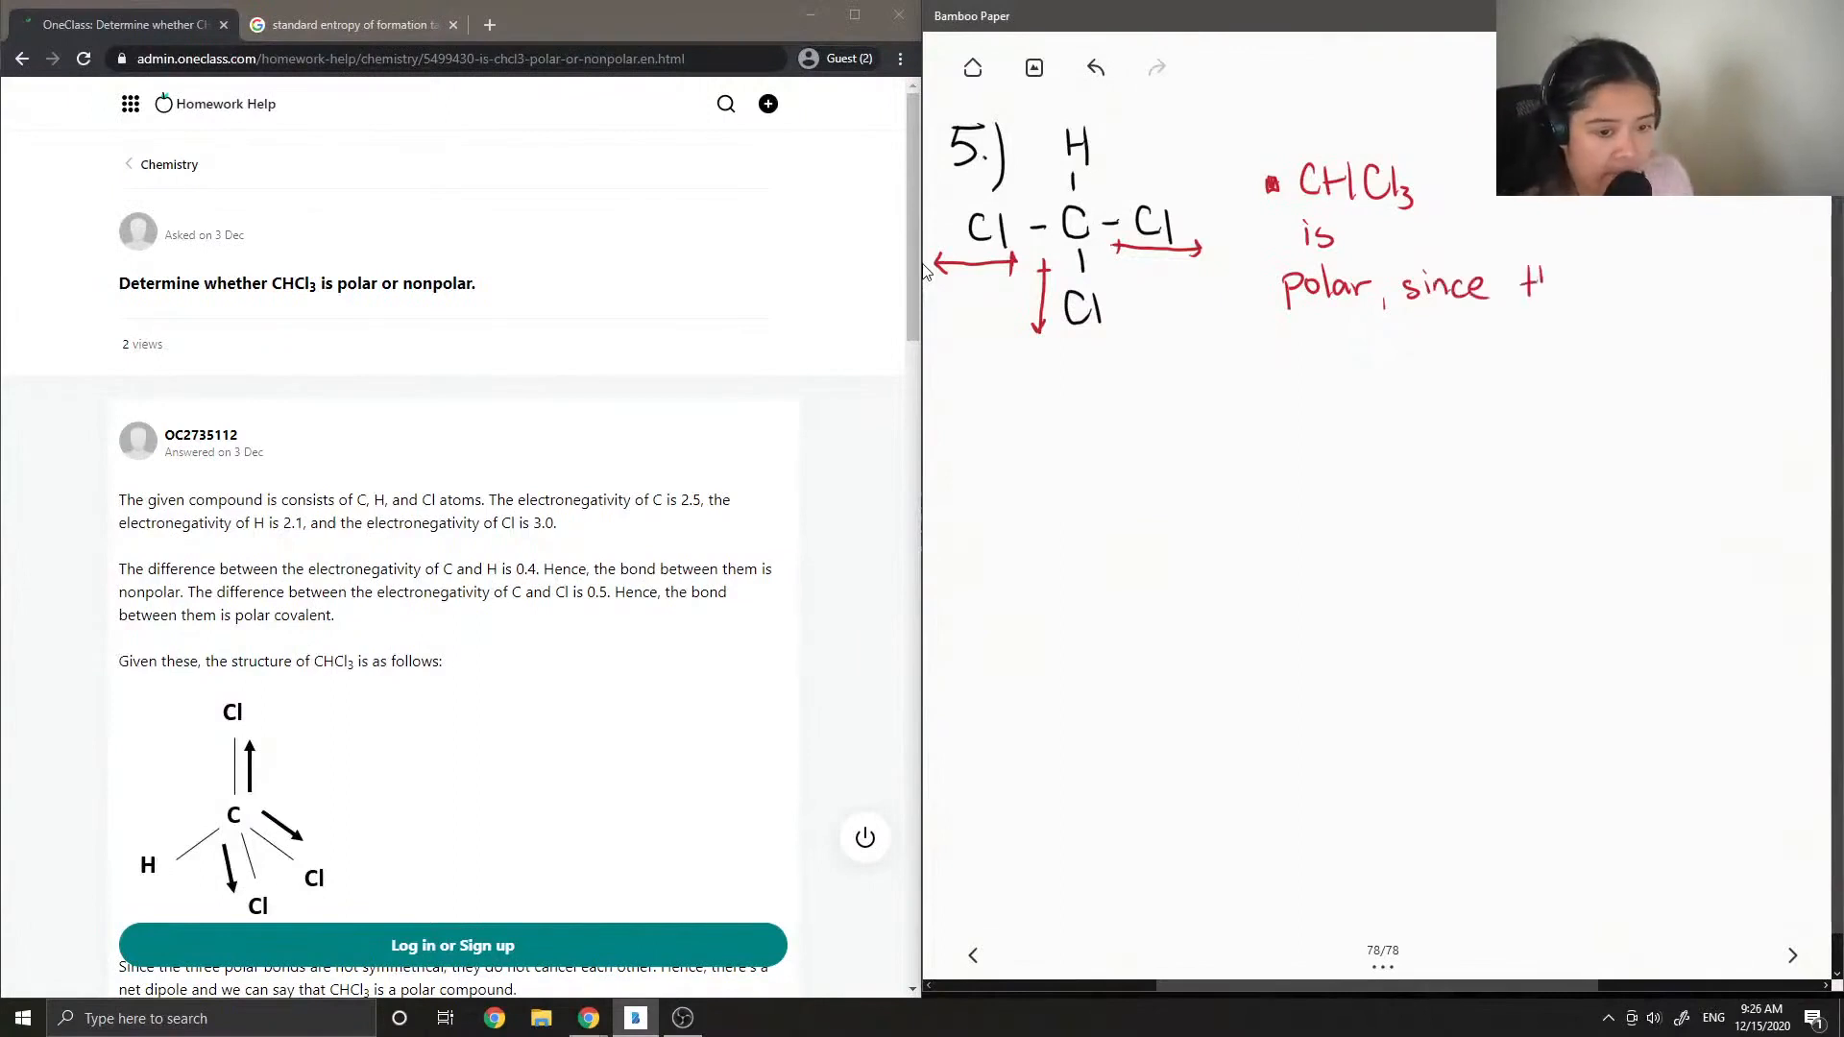
type("the H will no")
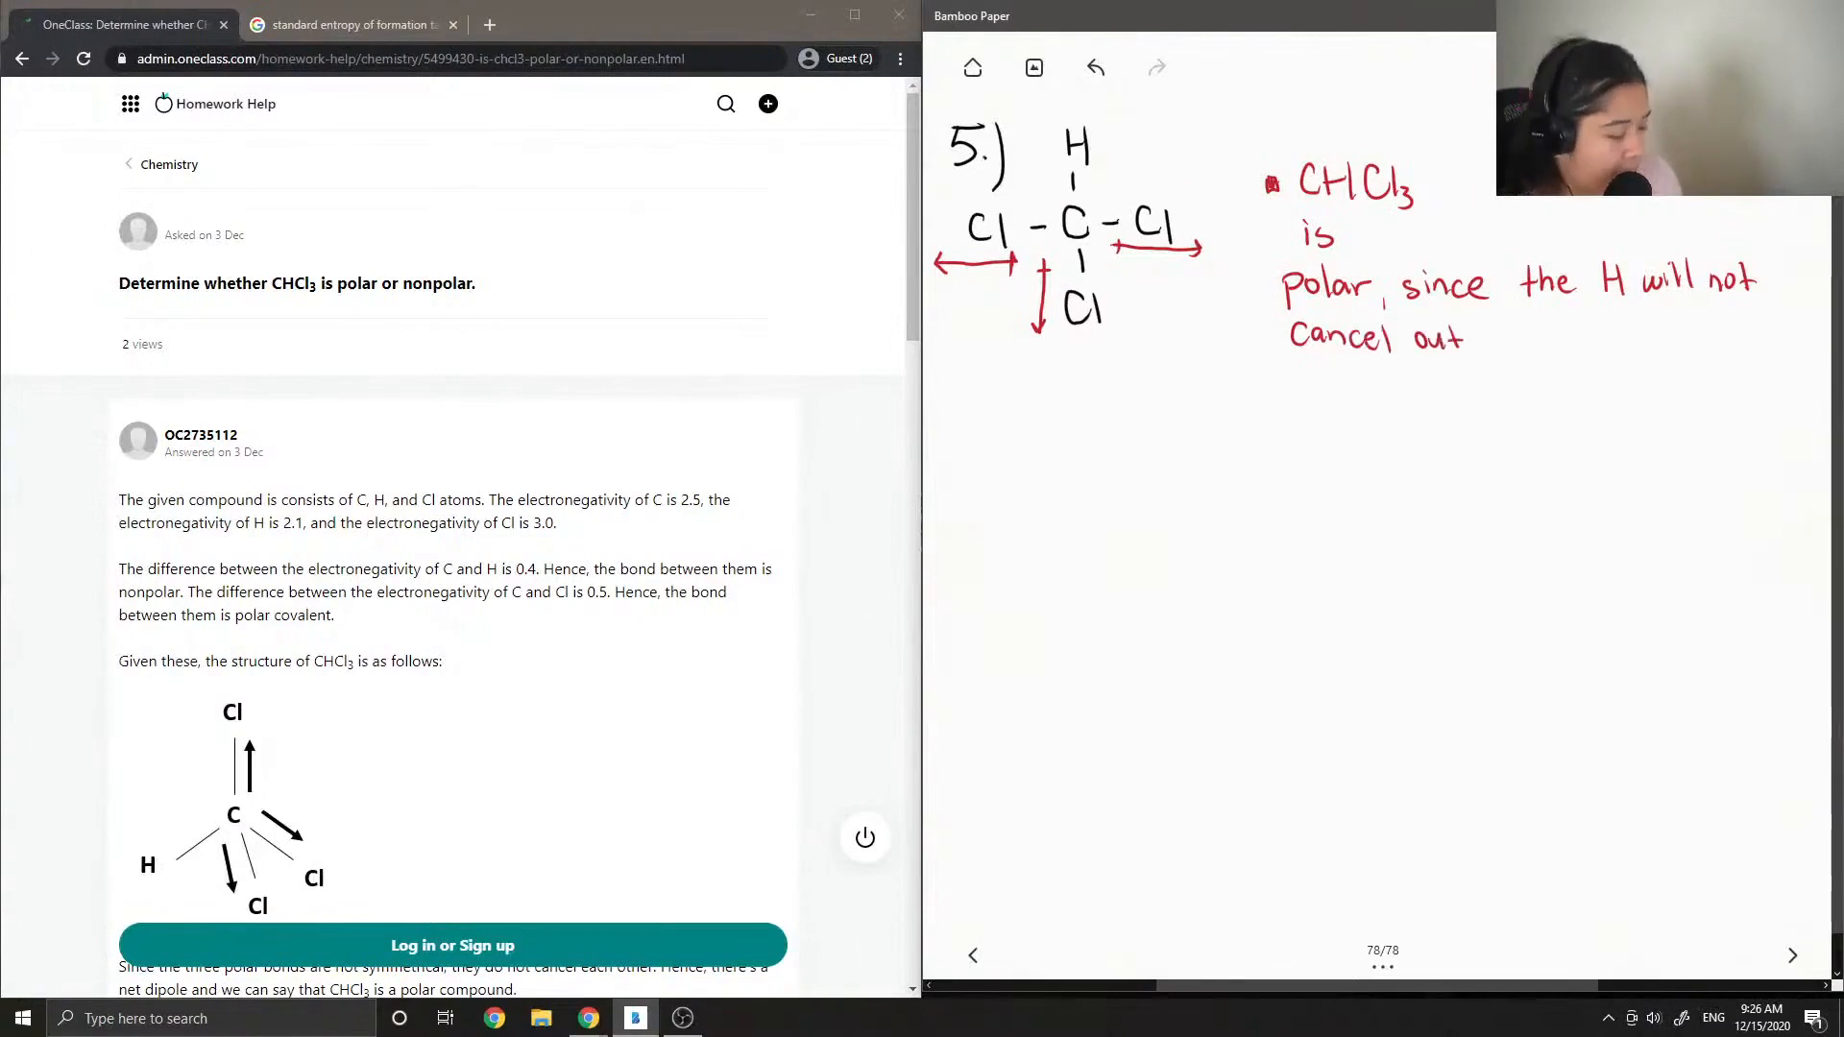
type("the")
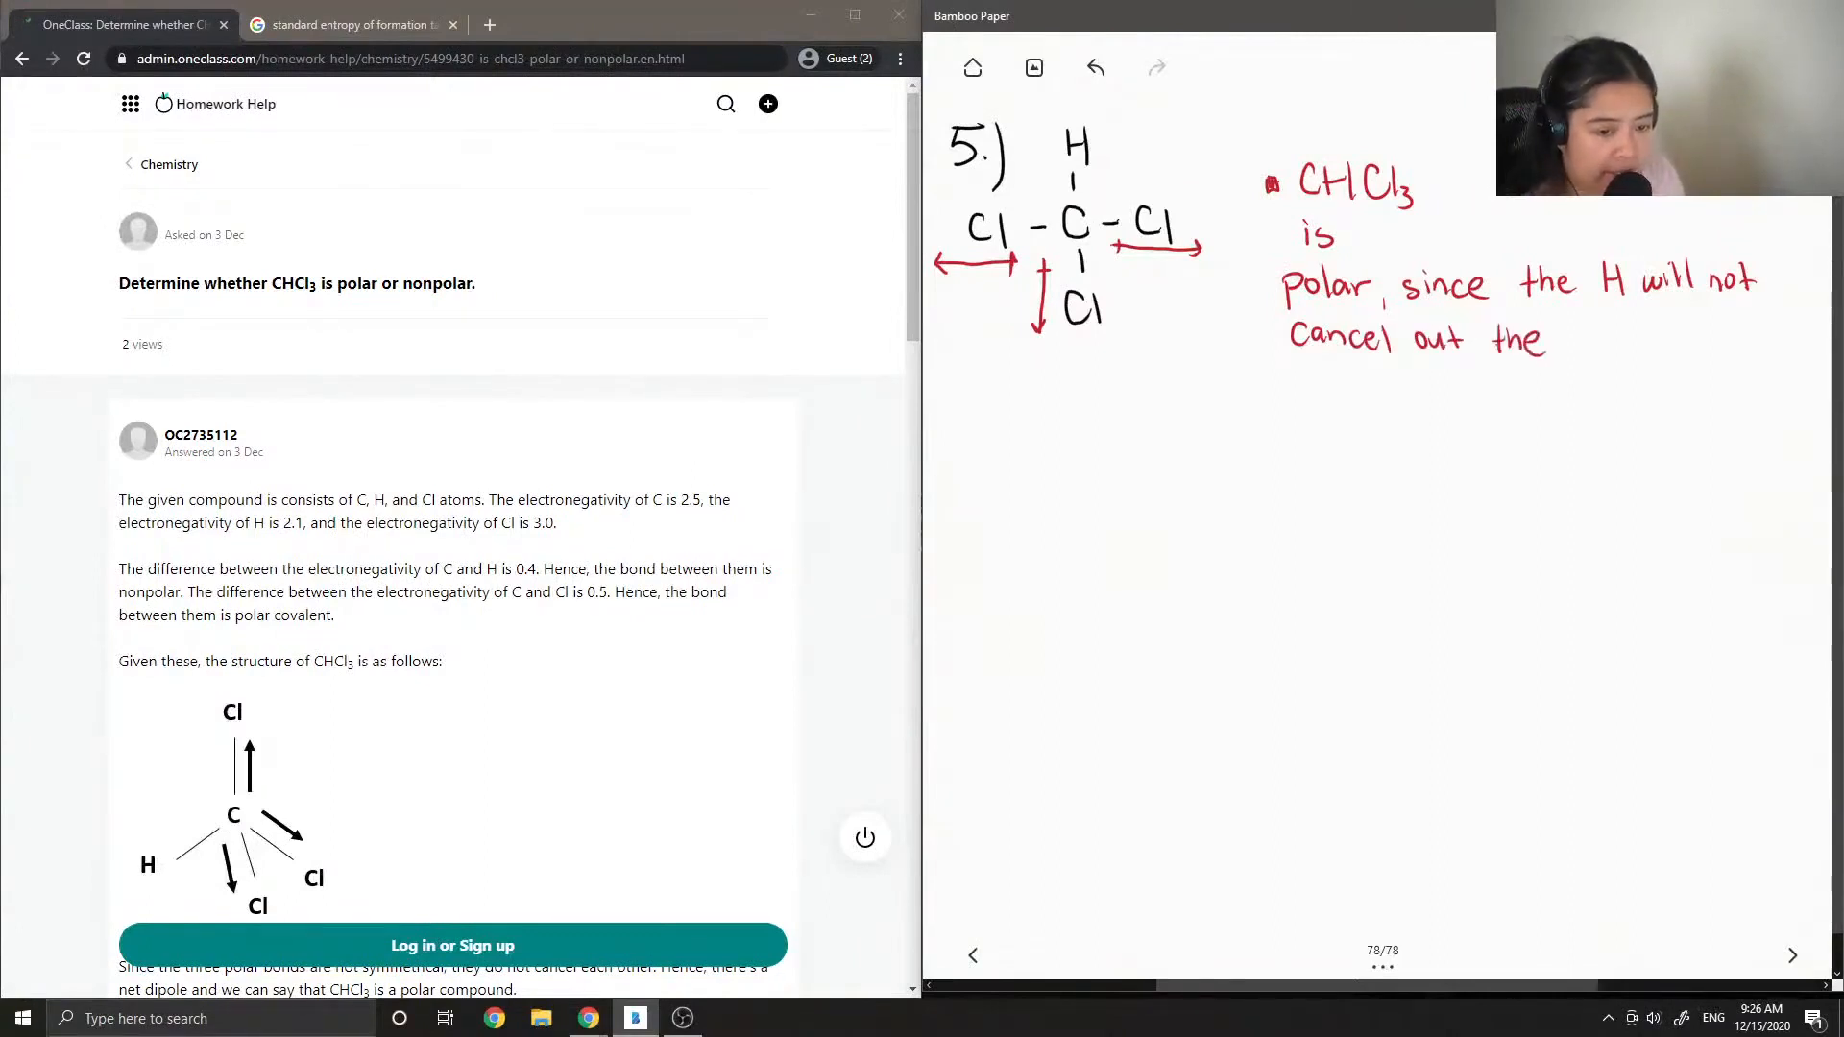
type("electronega")
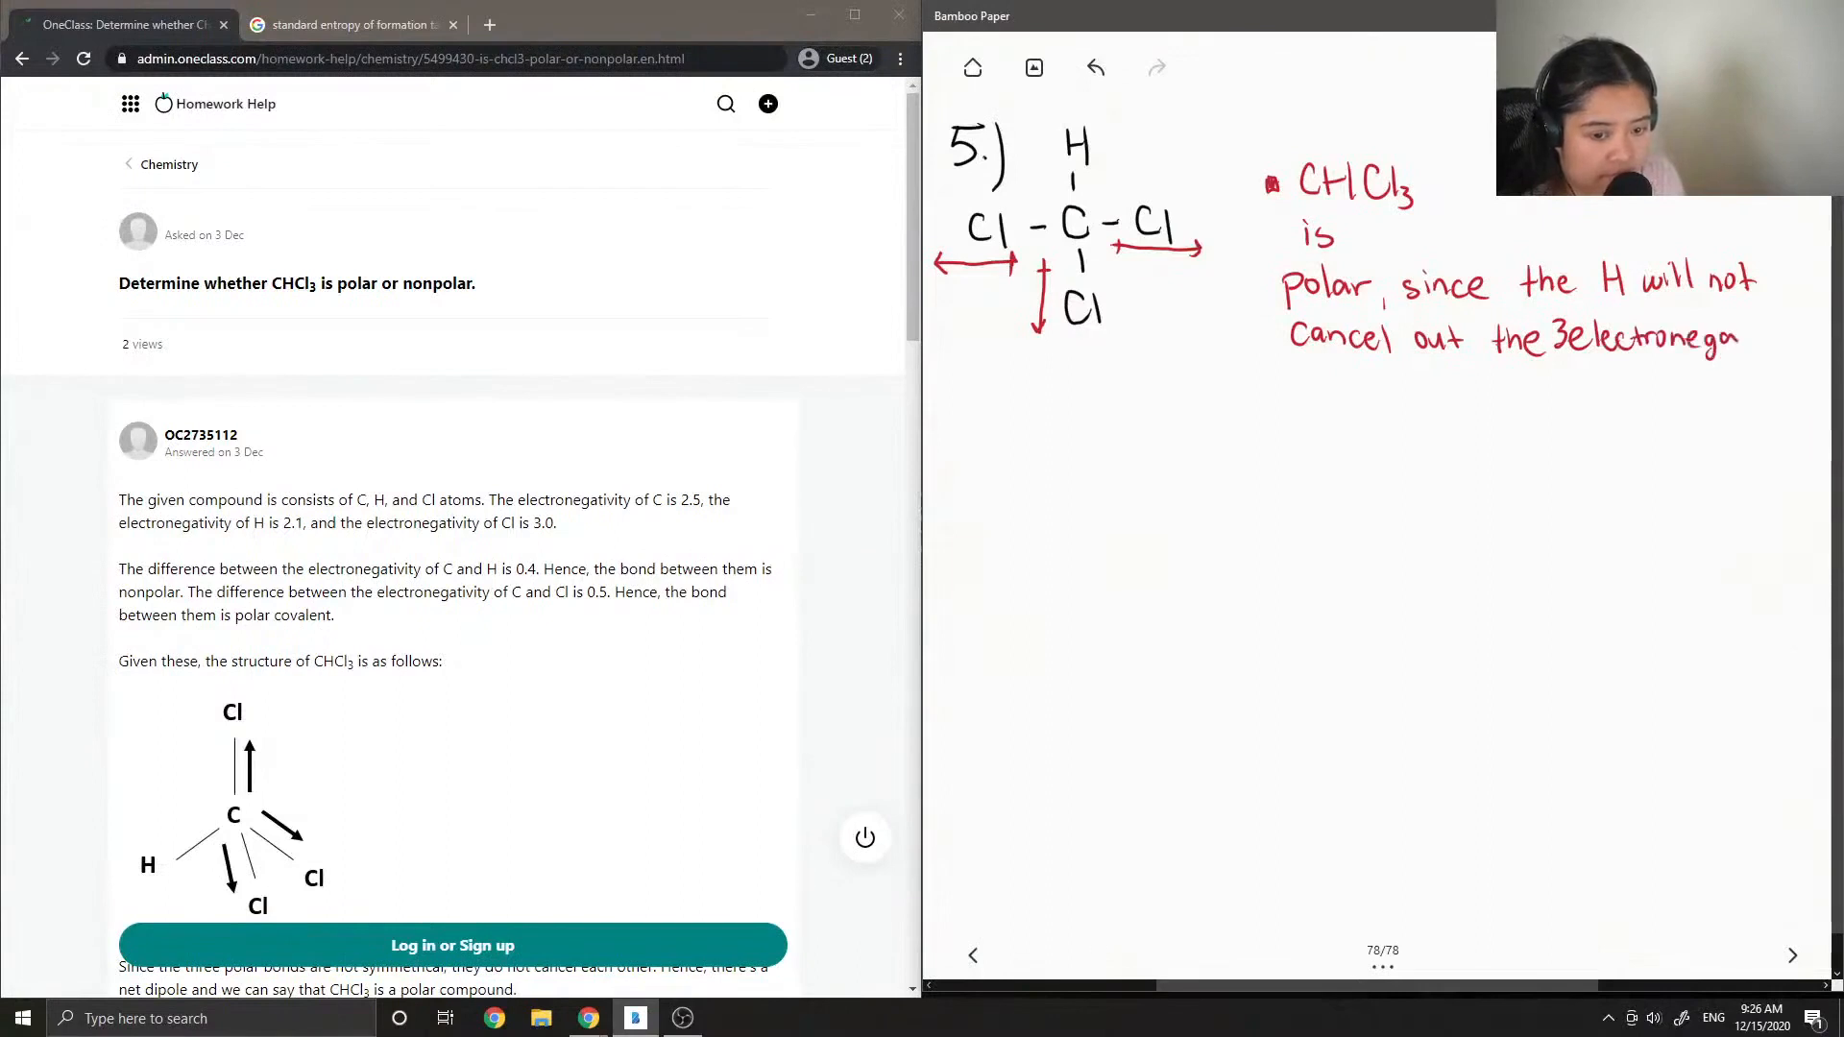
type("tive")
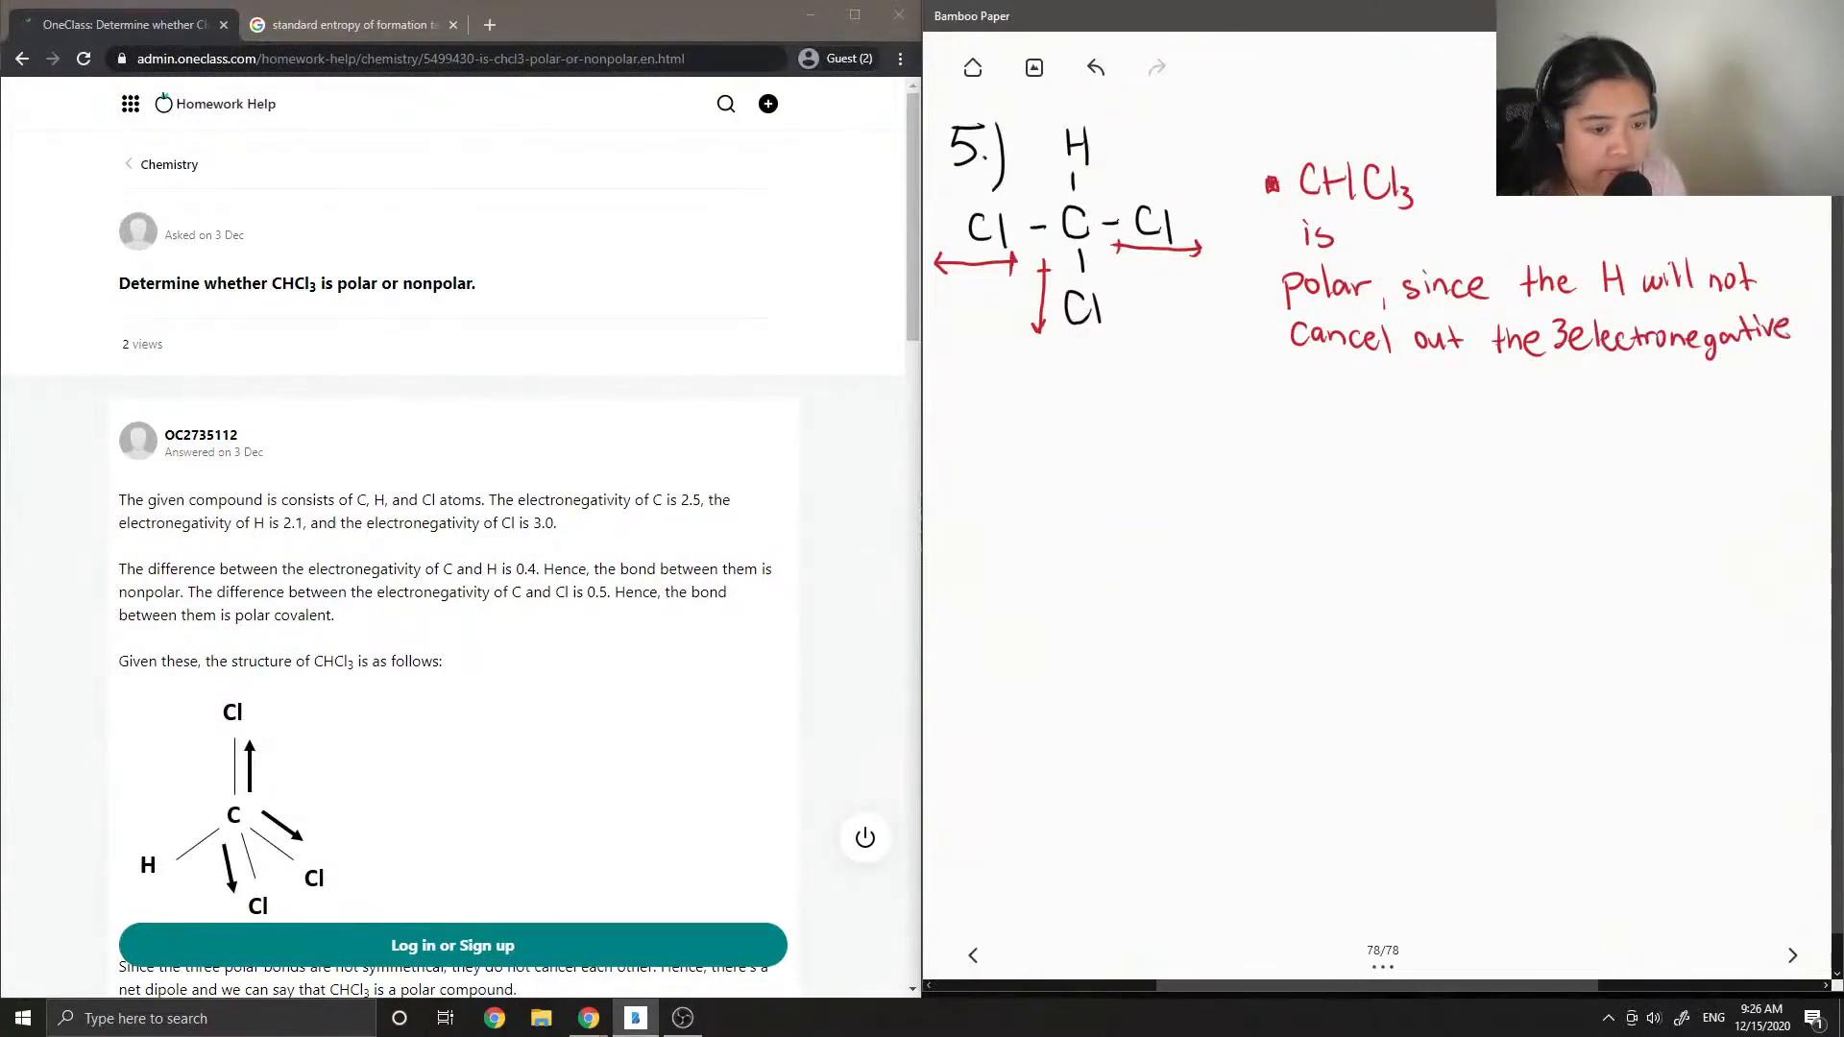
type("Cl atoms.")
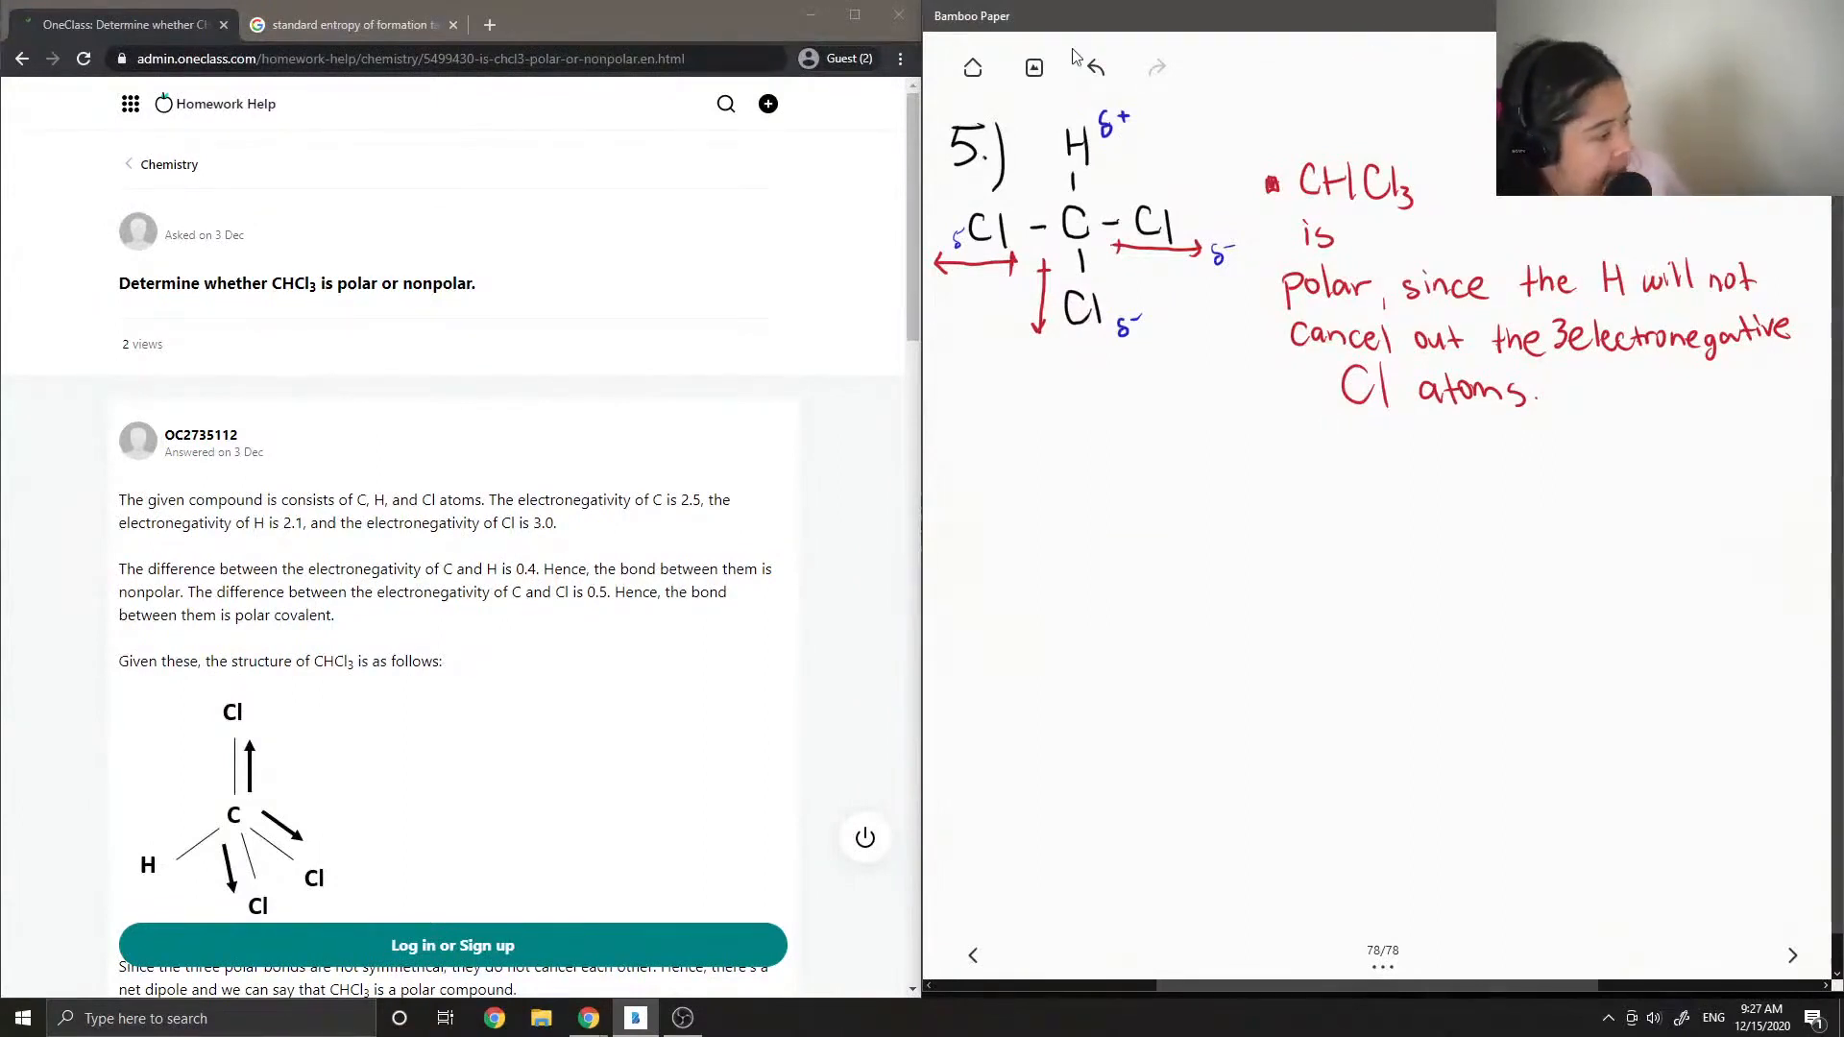
mouse_move(491, 354)
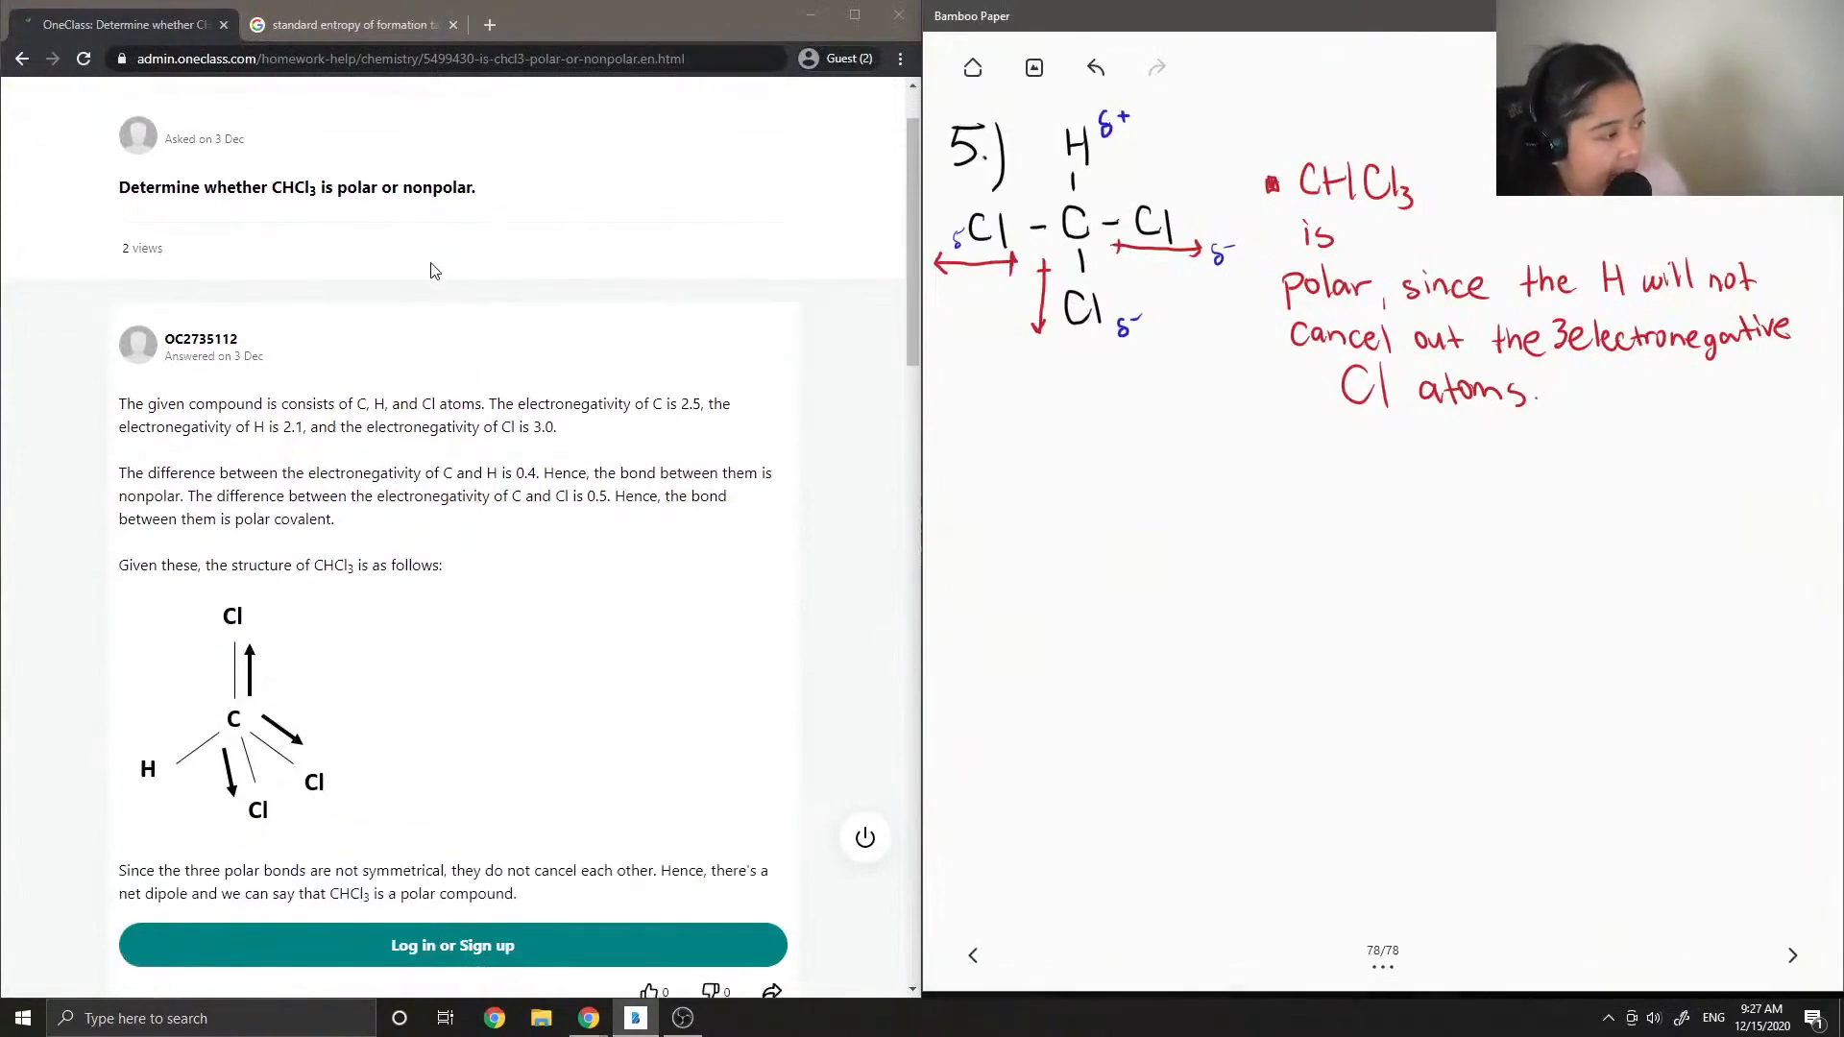
mouse_move(427, 274)
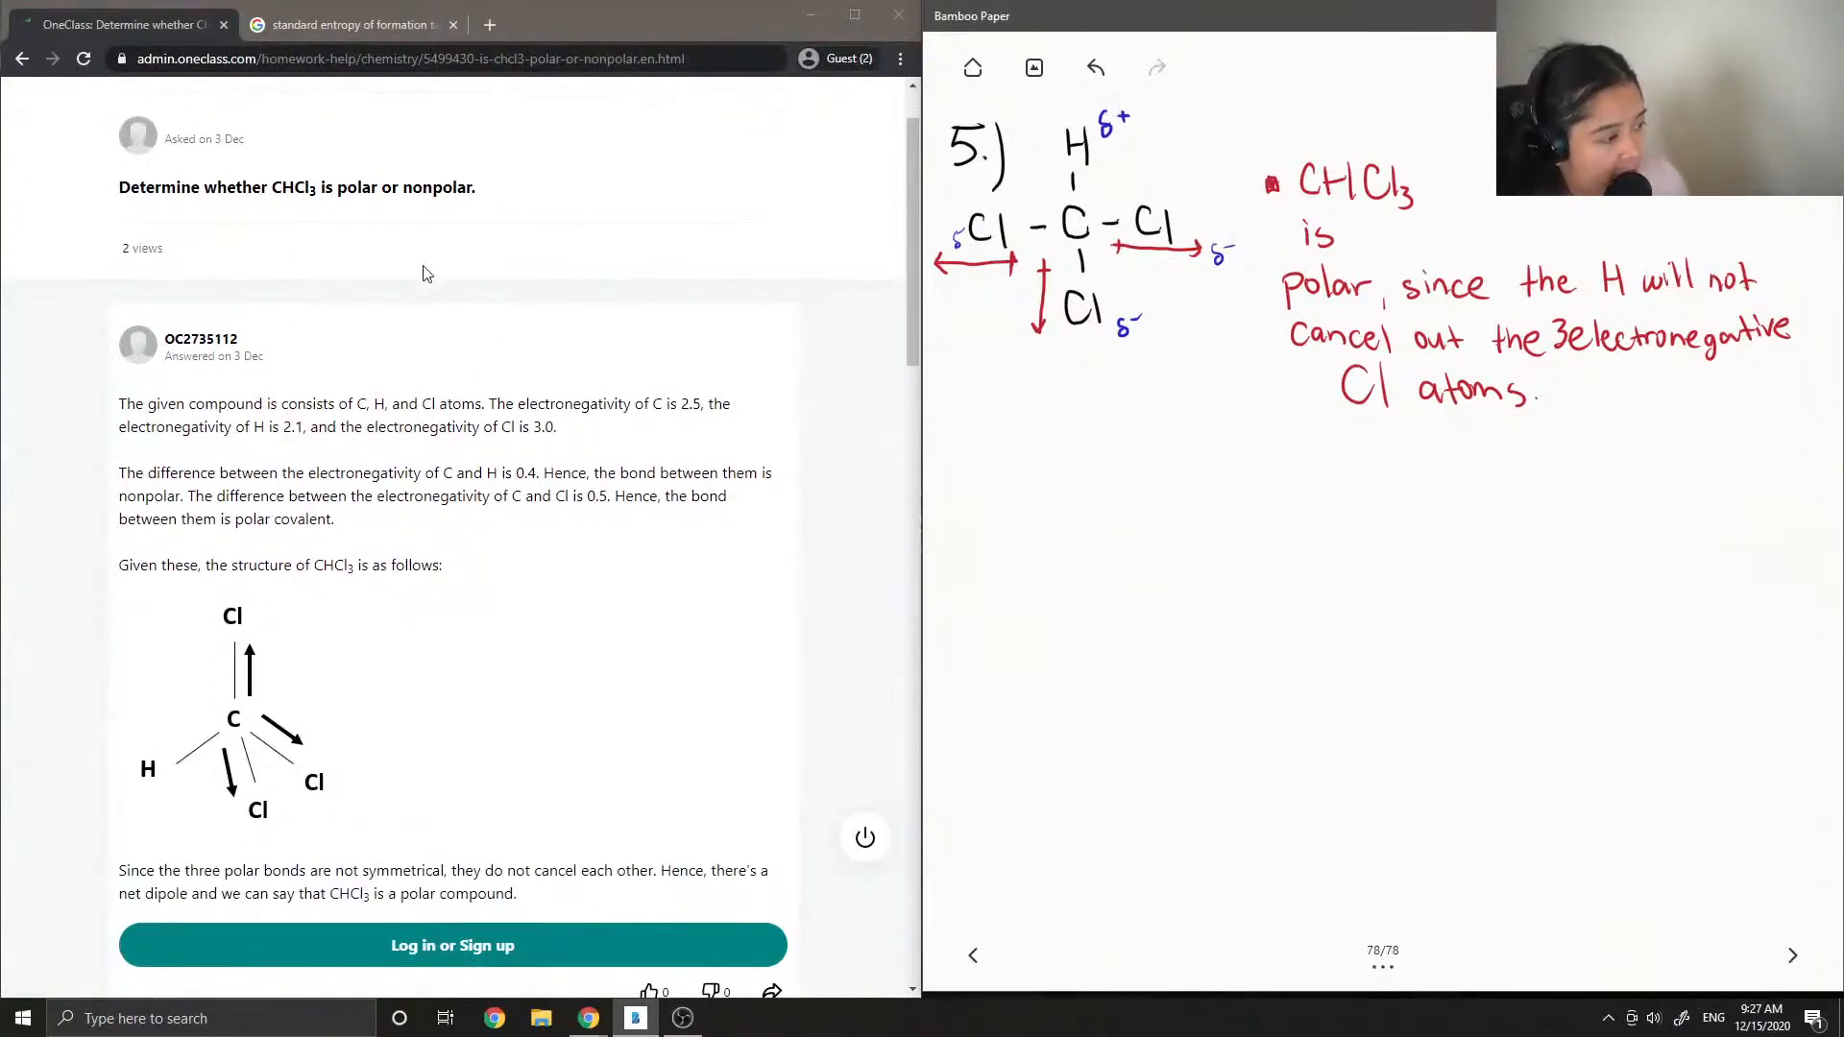
scroll("down", 3)
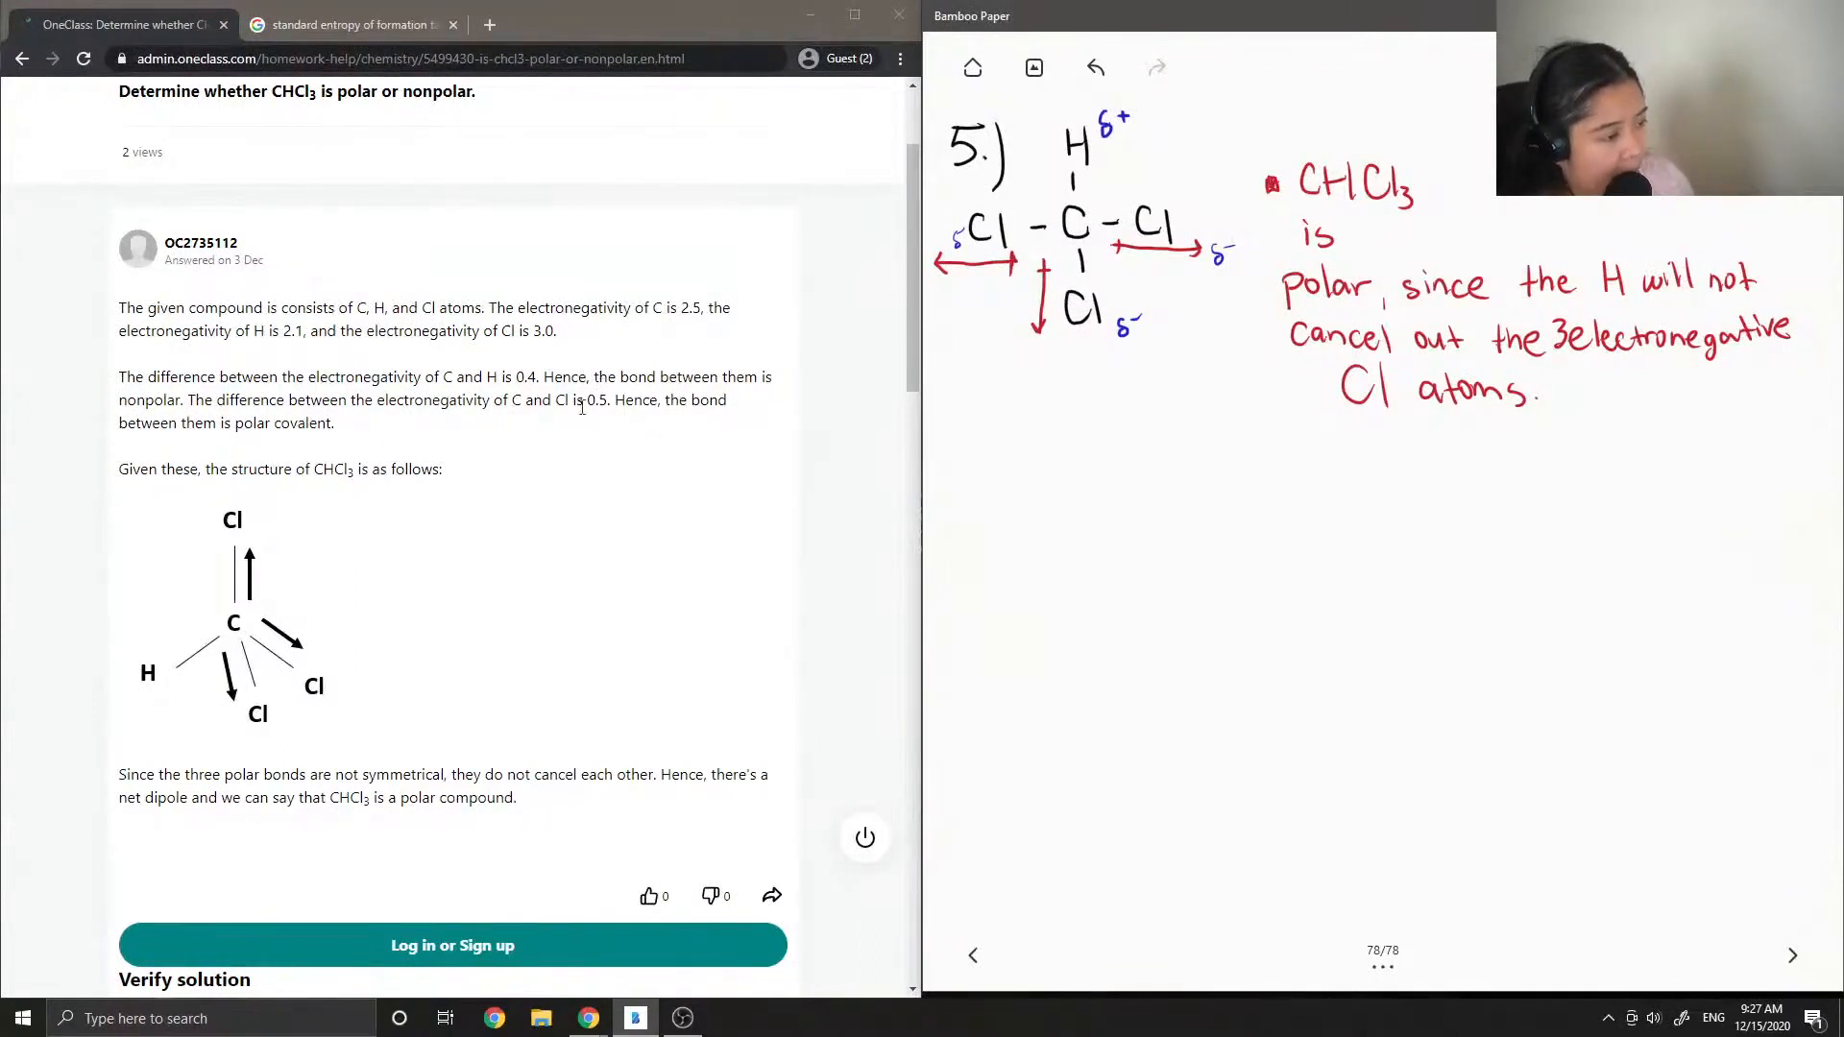
mouse_move(422, 438)
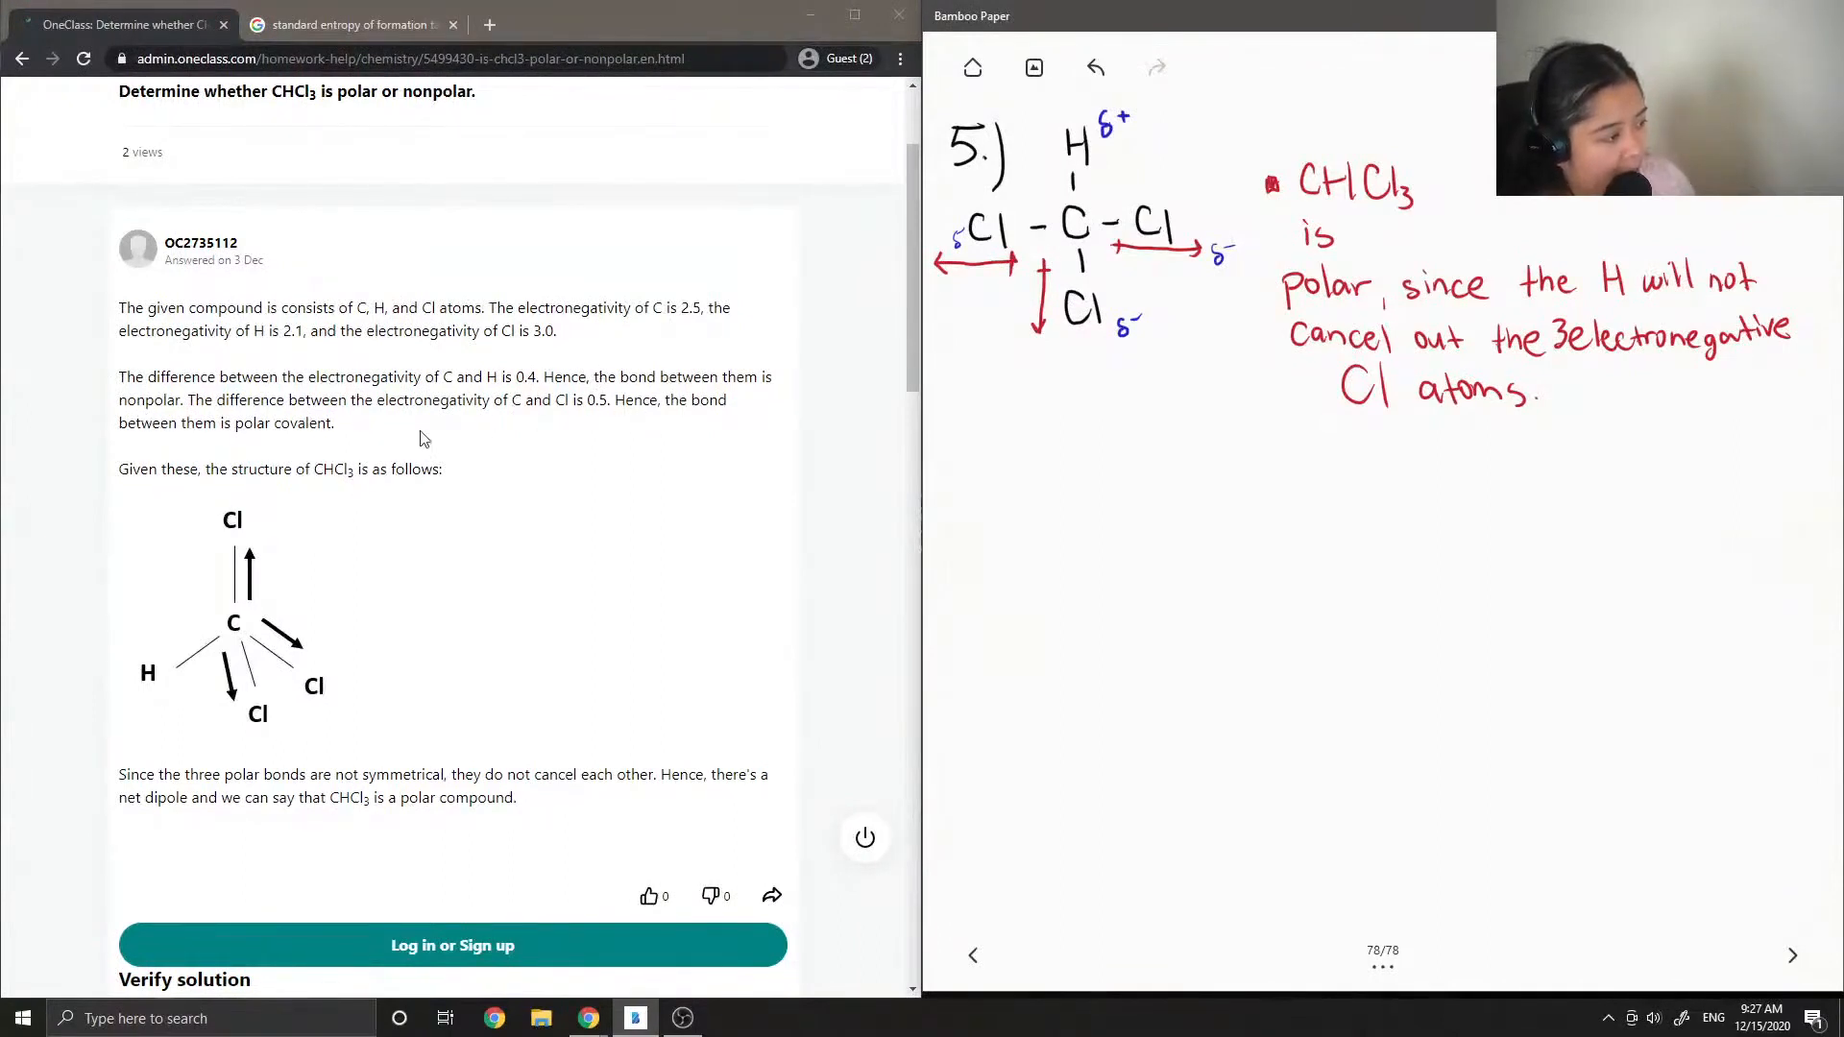
scroll("down", 3)
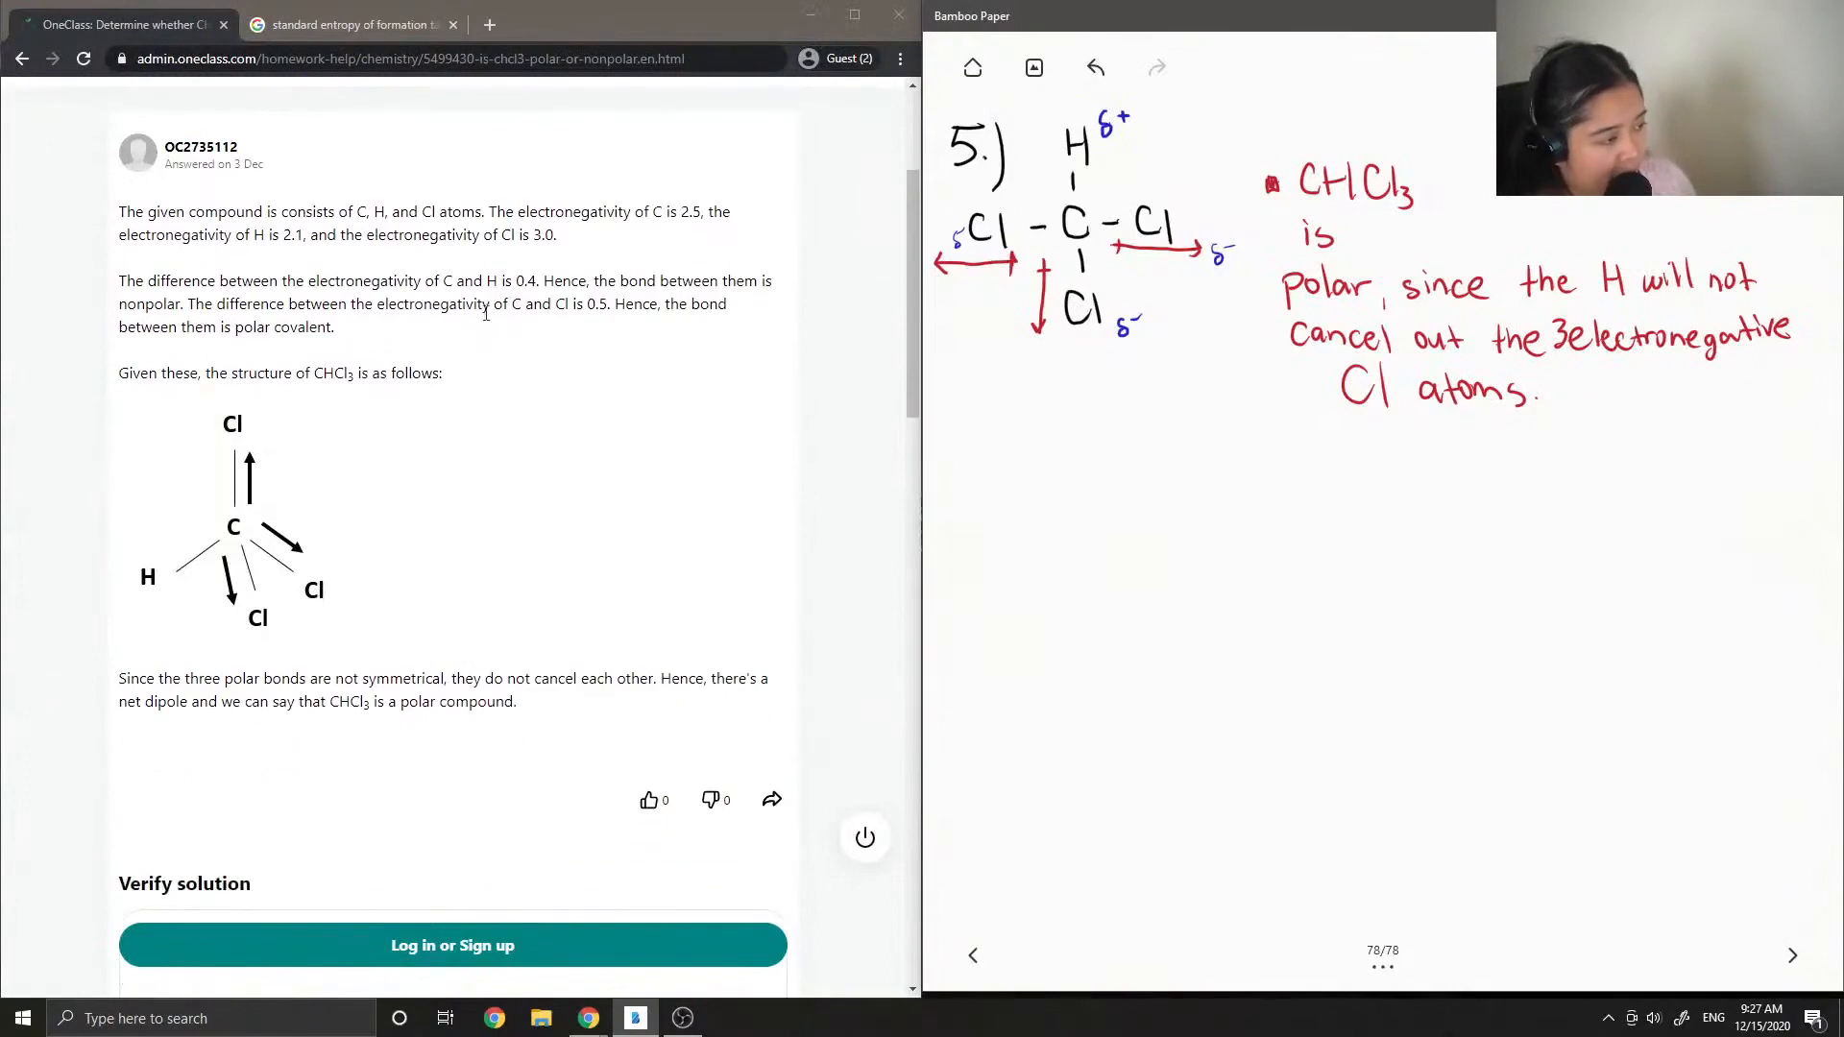
mouse_move(553, 332)
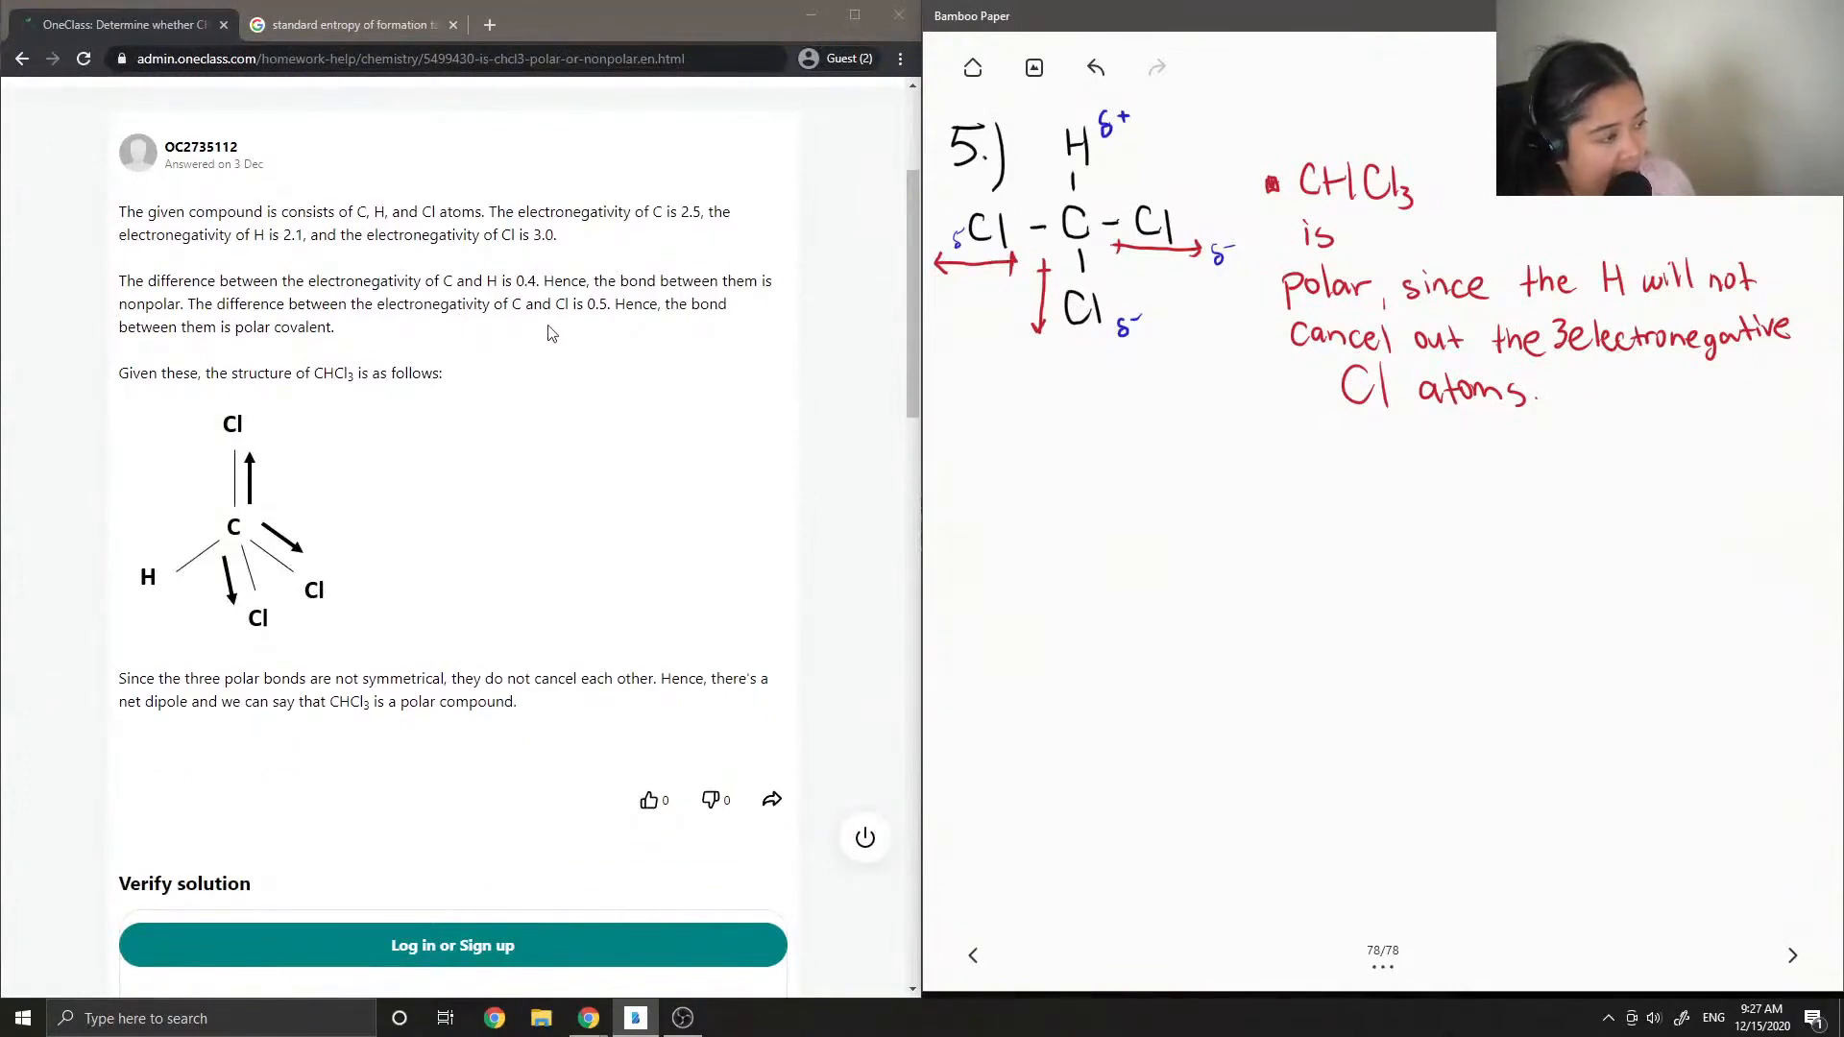
mouse_move(412, 378)
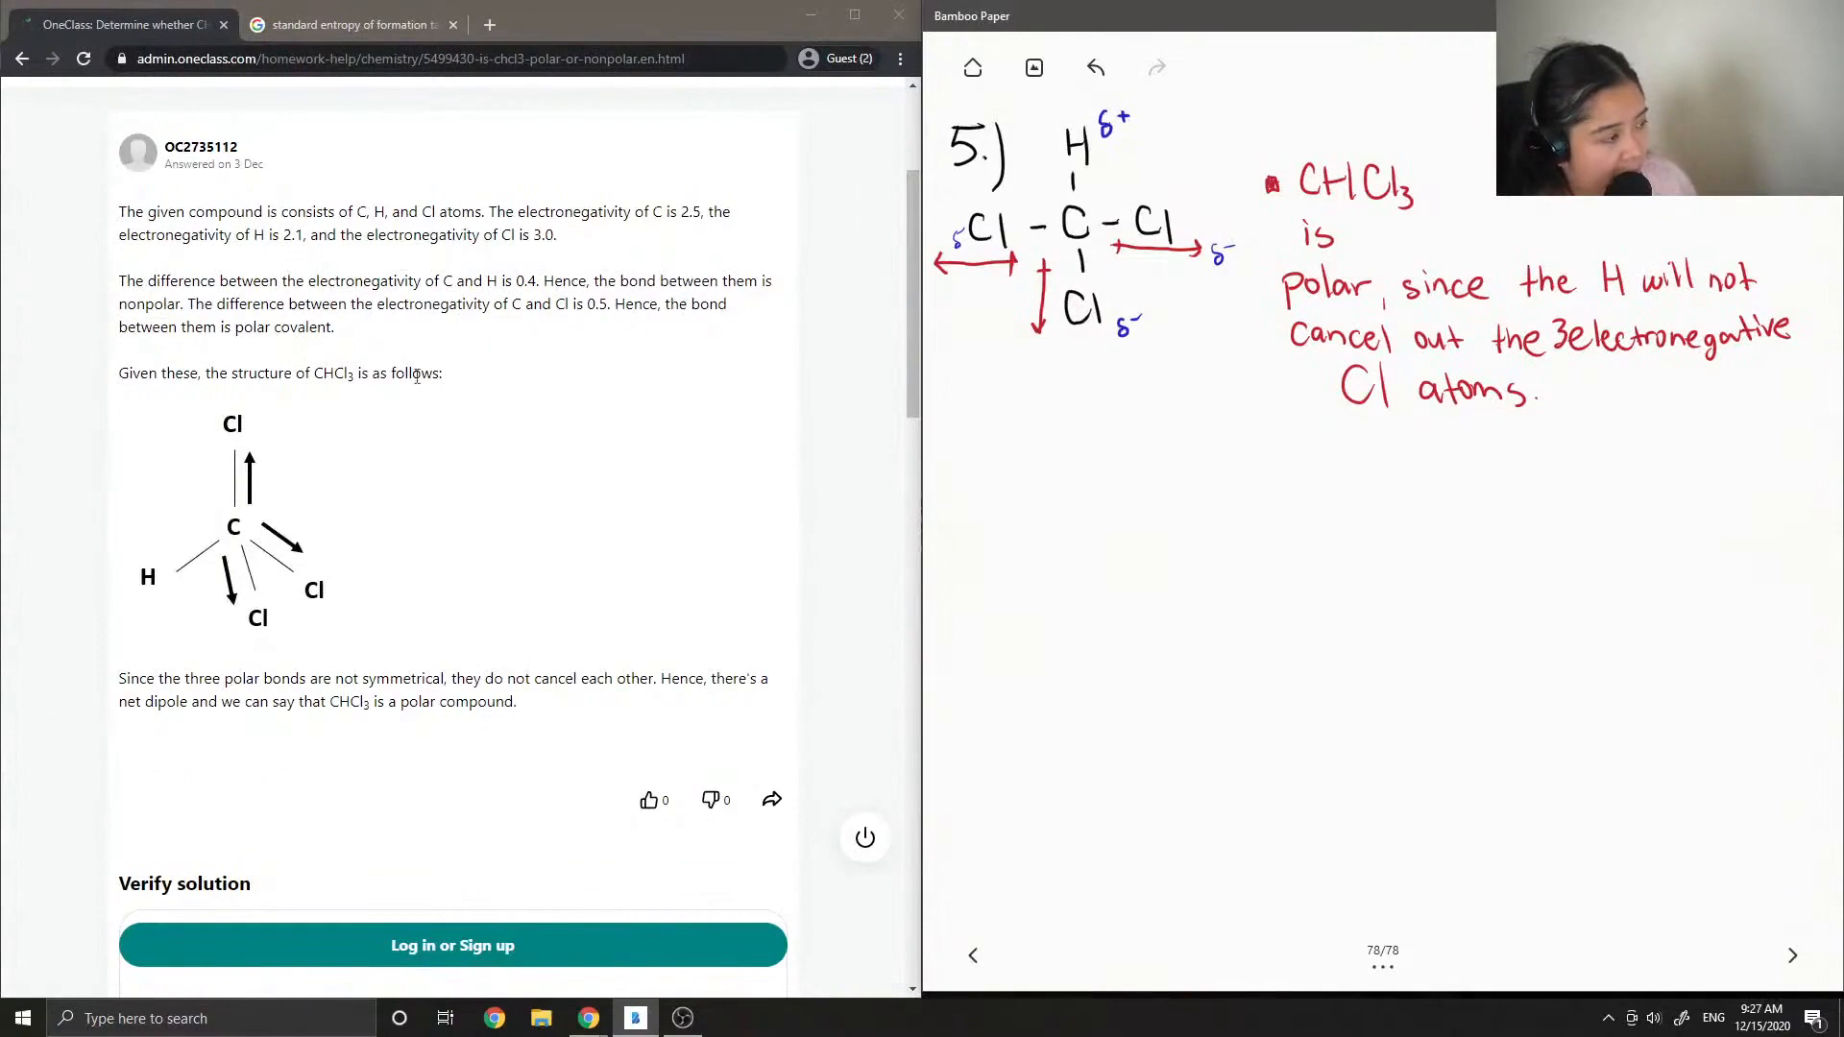
mouse_move(197, 363)
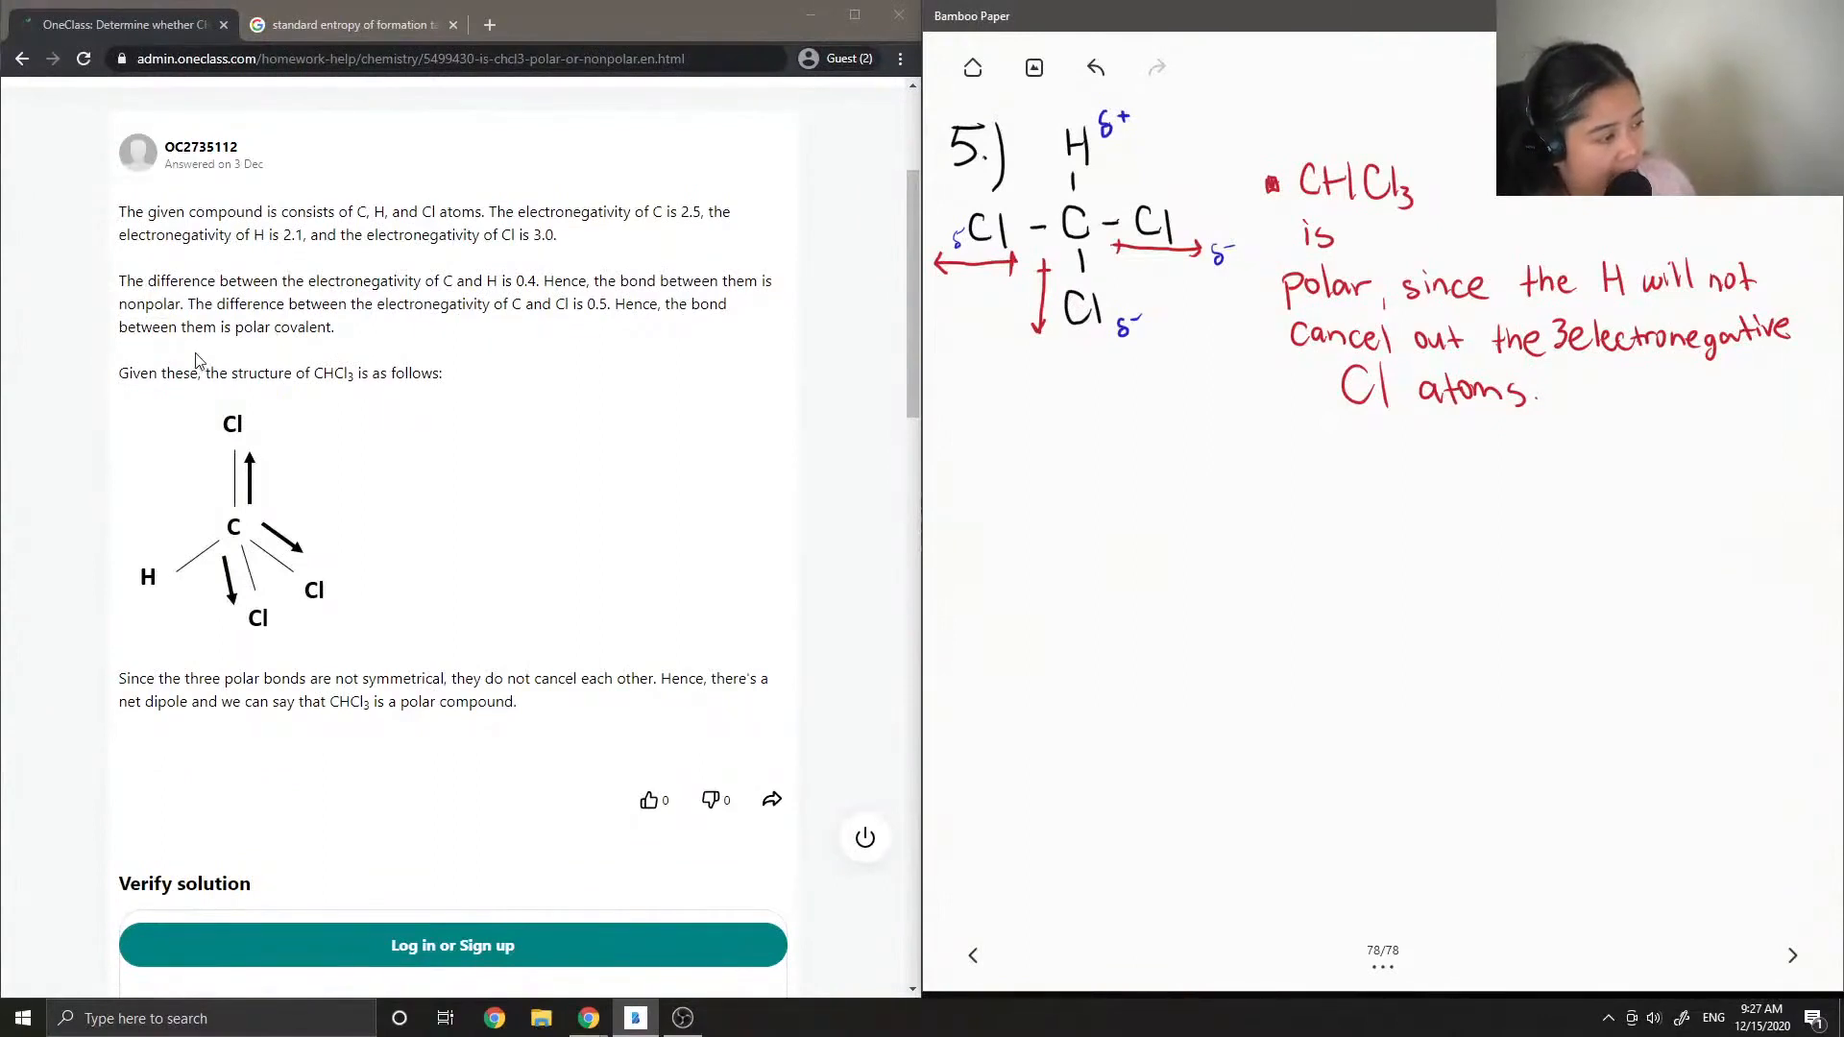
mouse_move(202, 400)
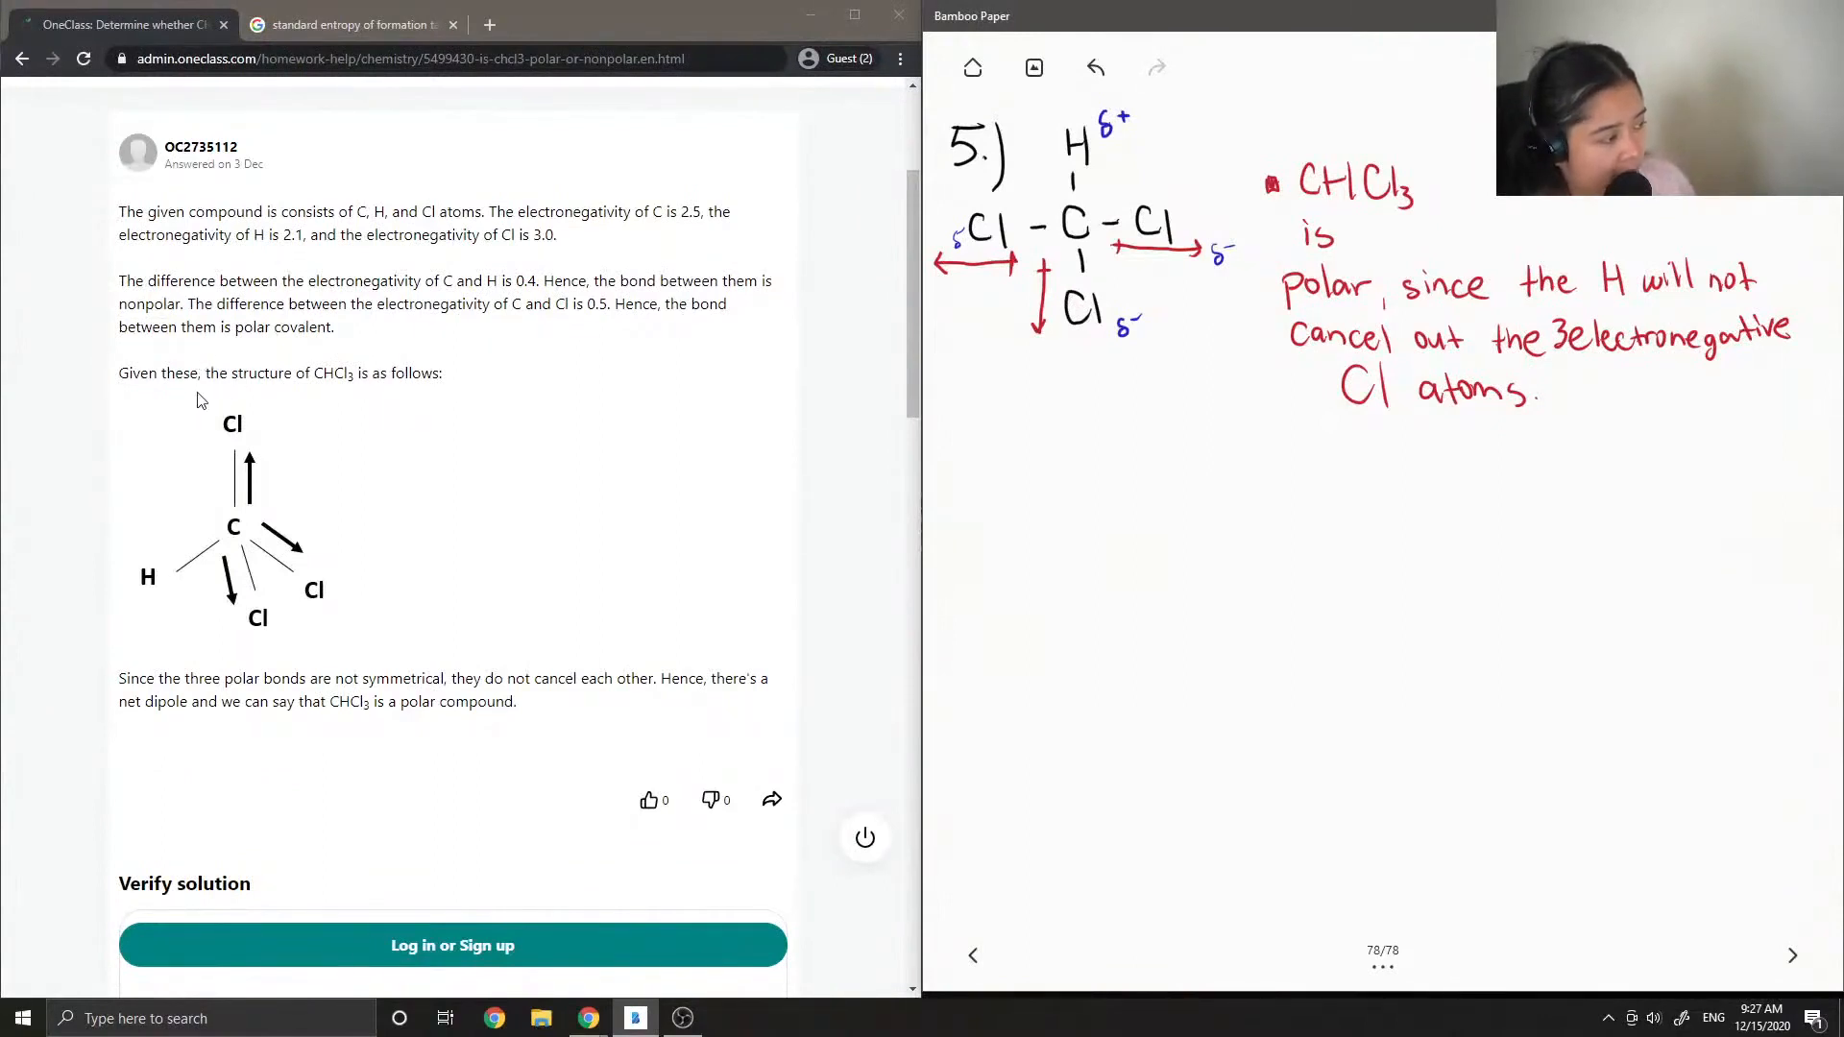
mouse_move(315, 490)
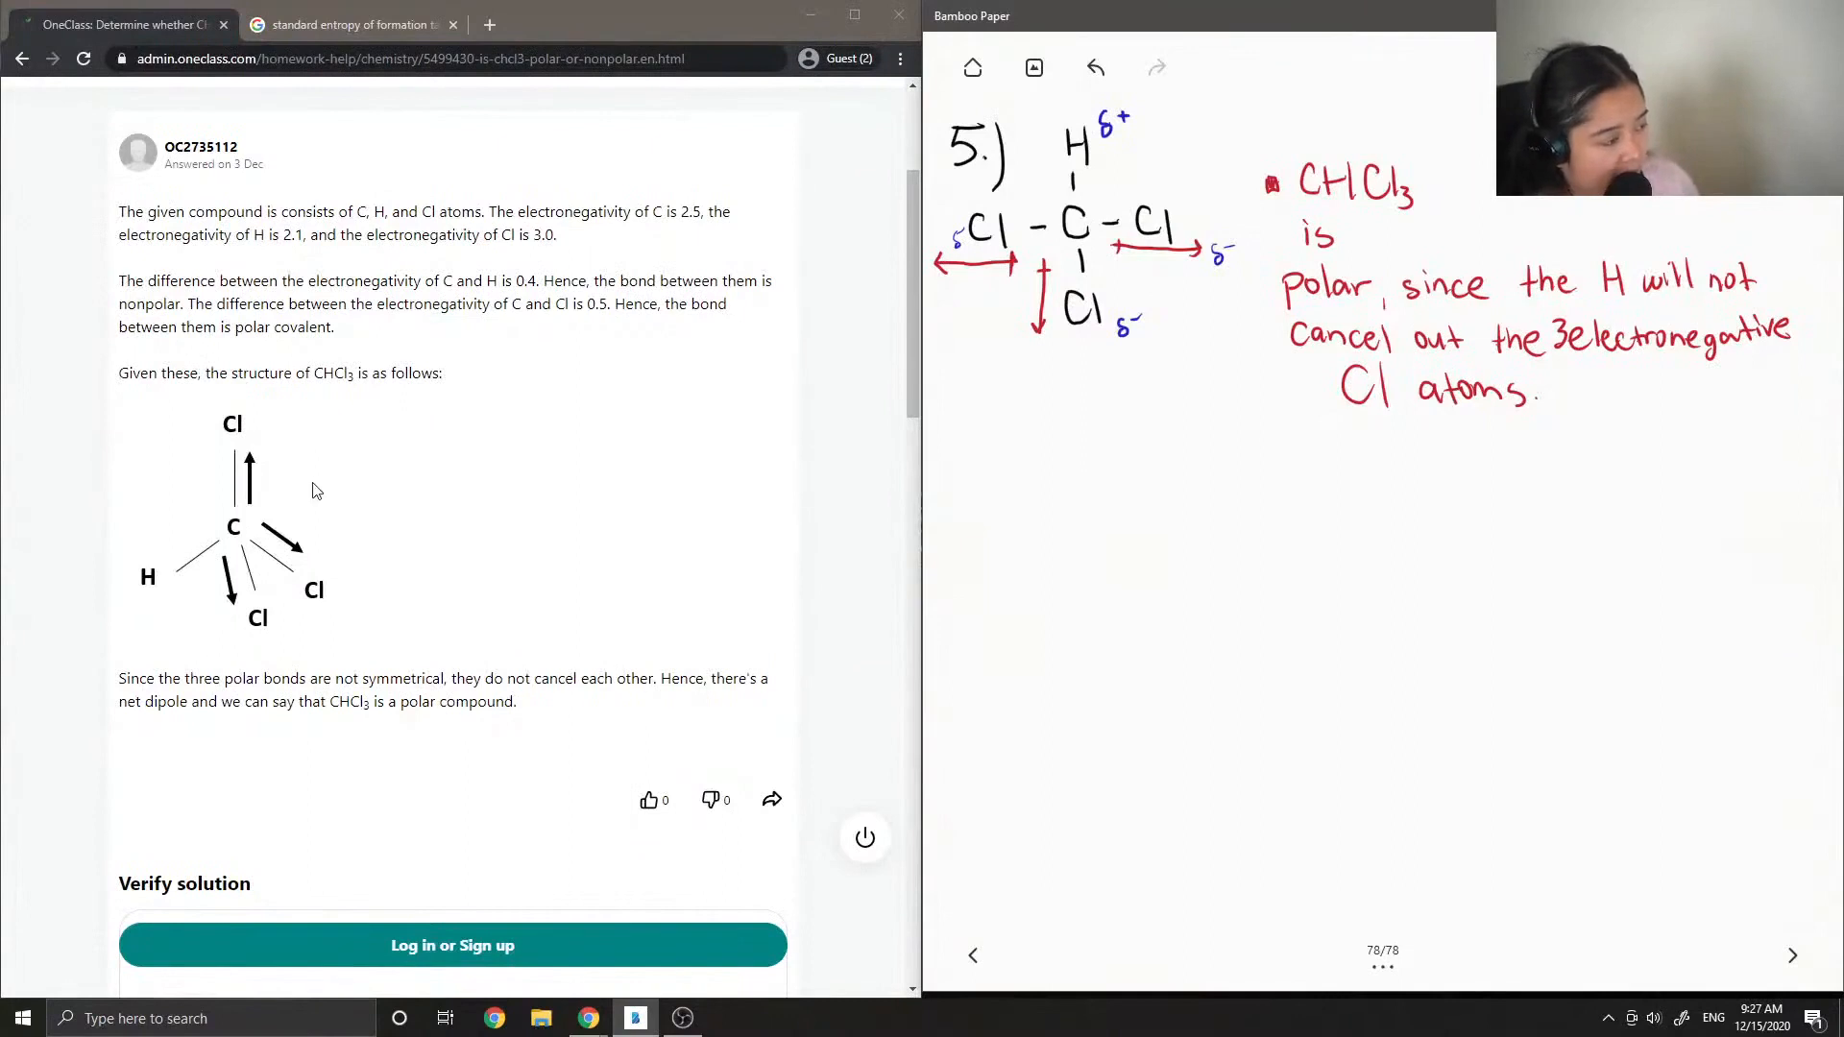
scroll("down", 3)
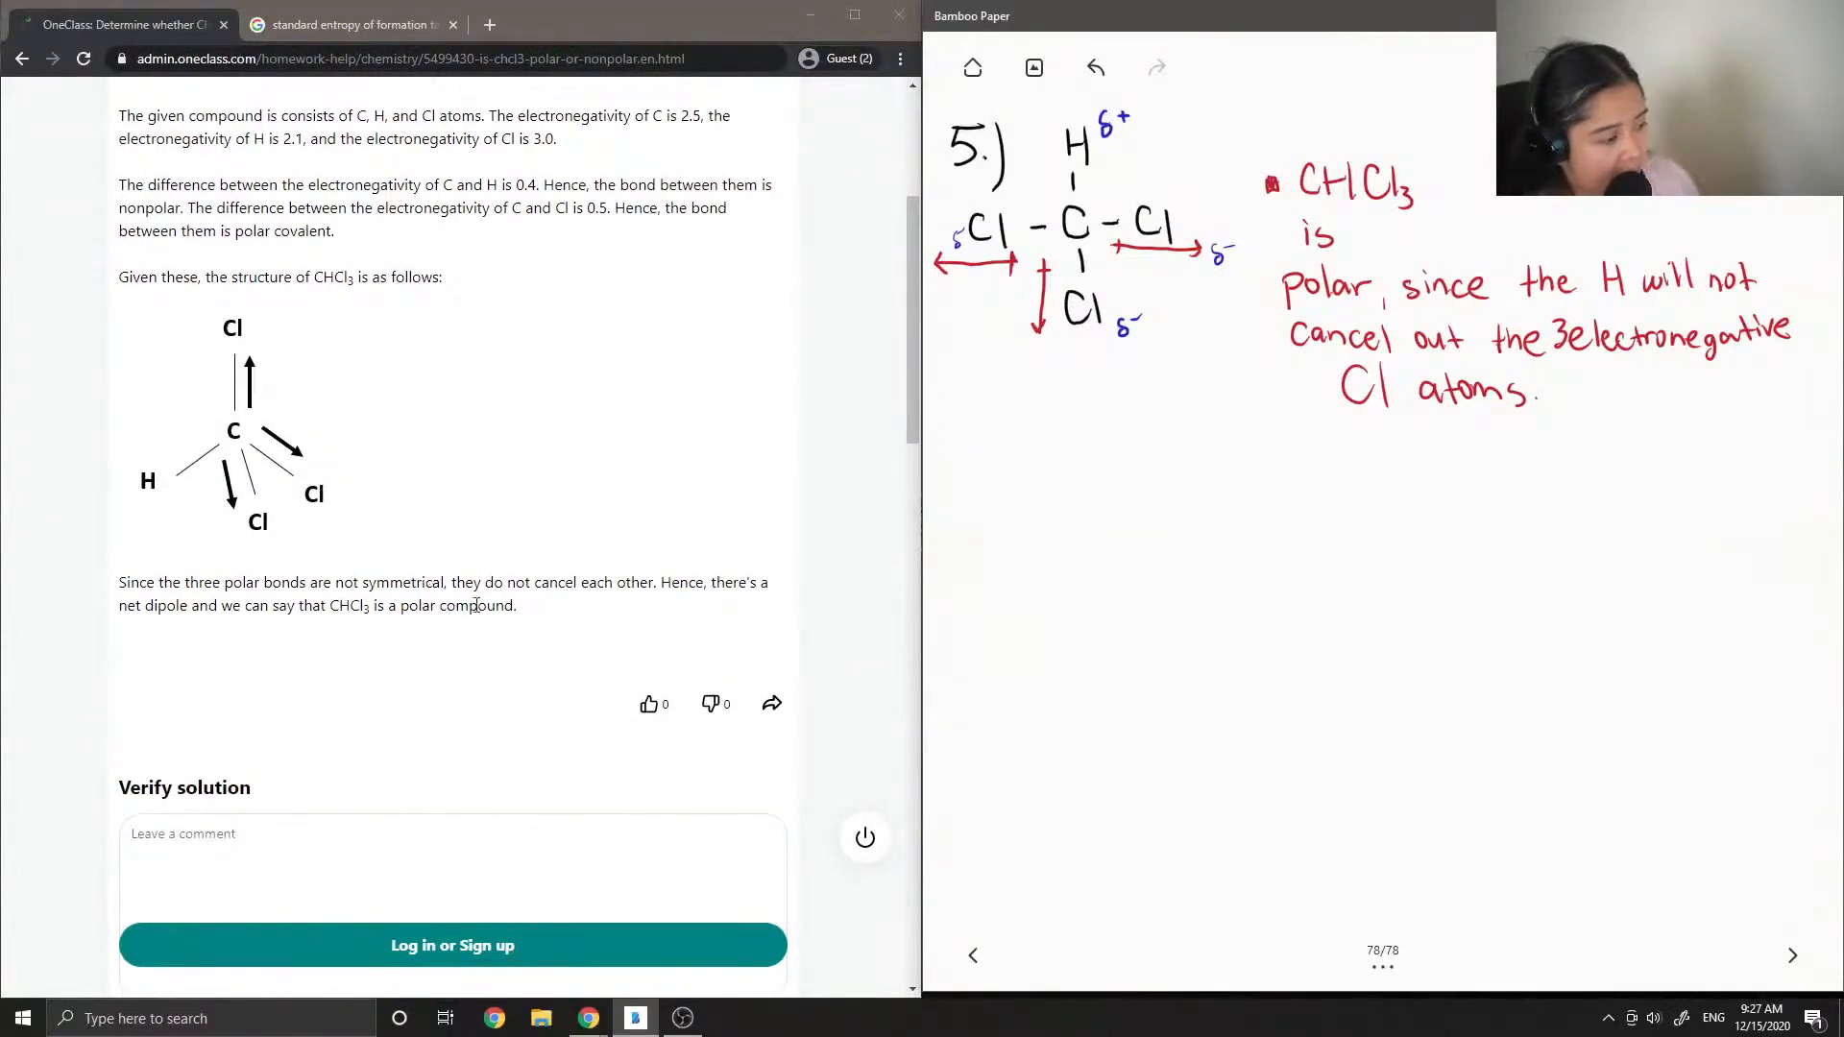
mouse_move(541, 615)
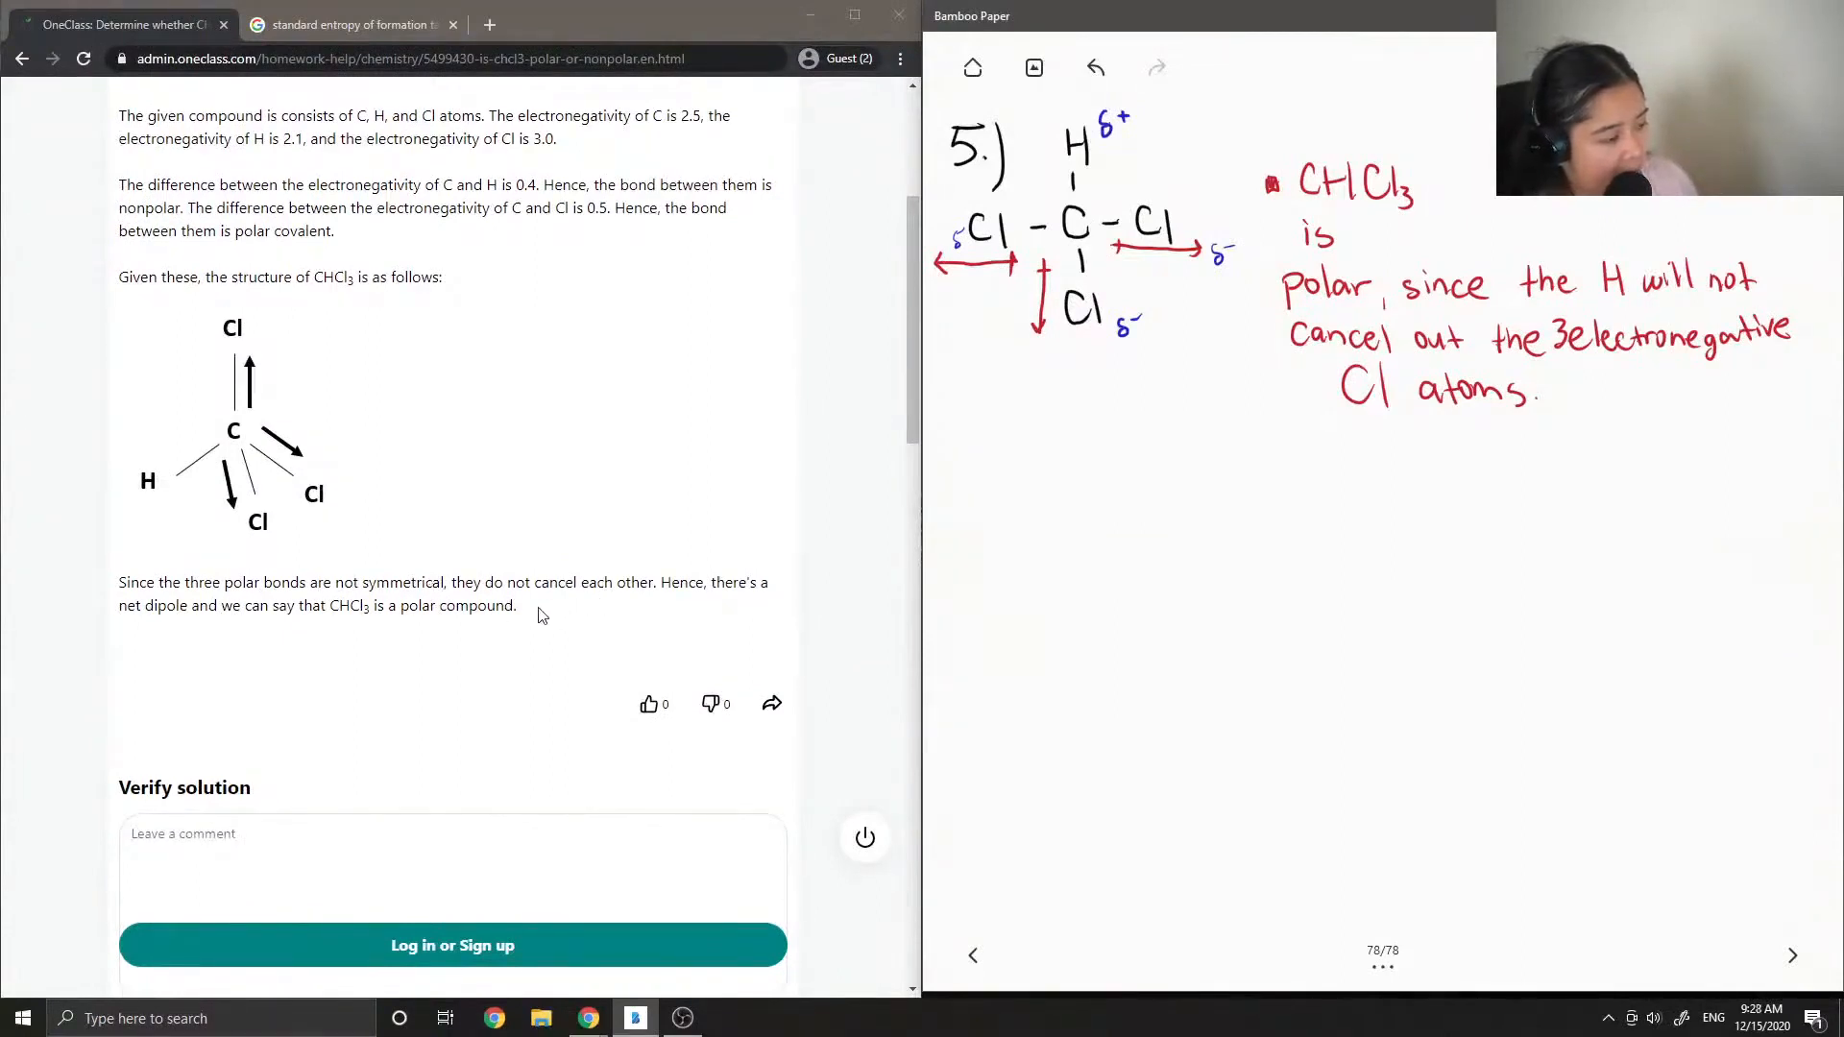
mouse_move(208, 630)
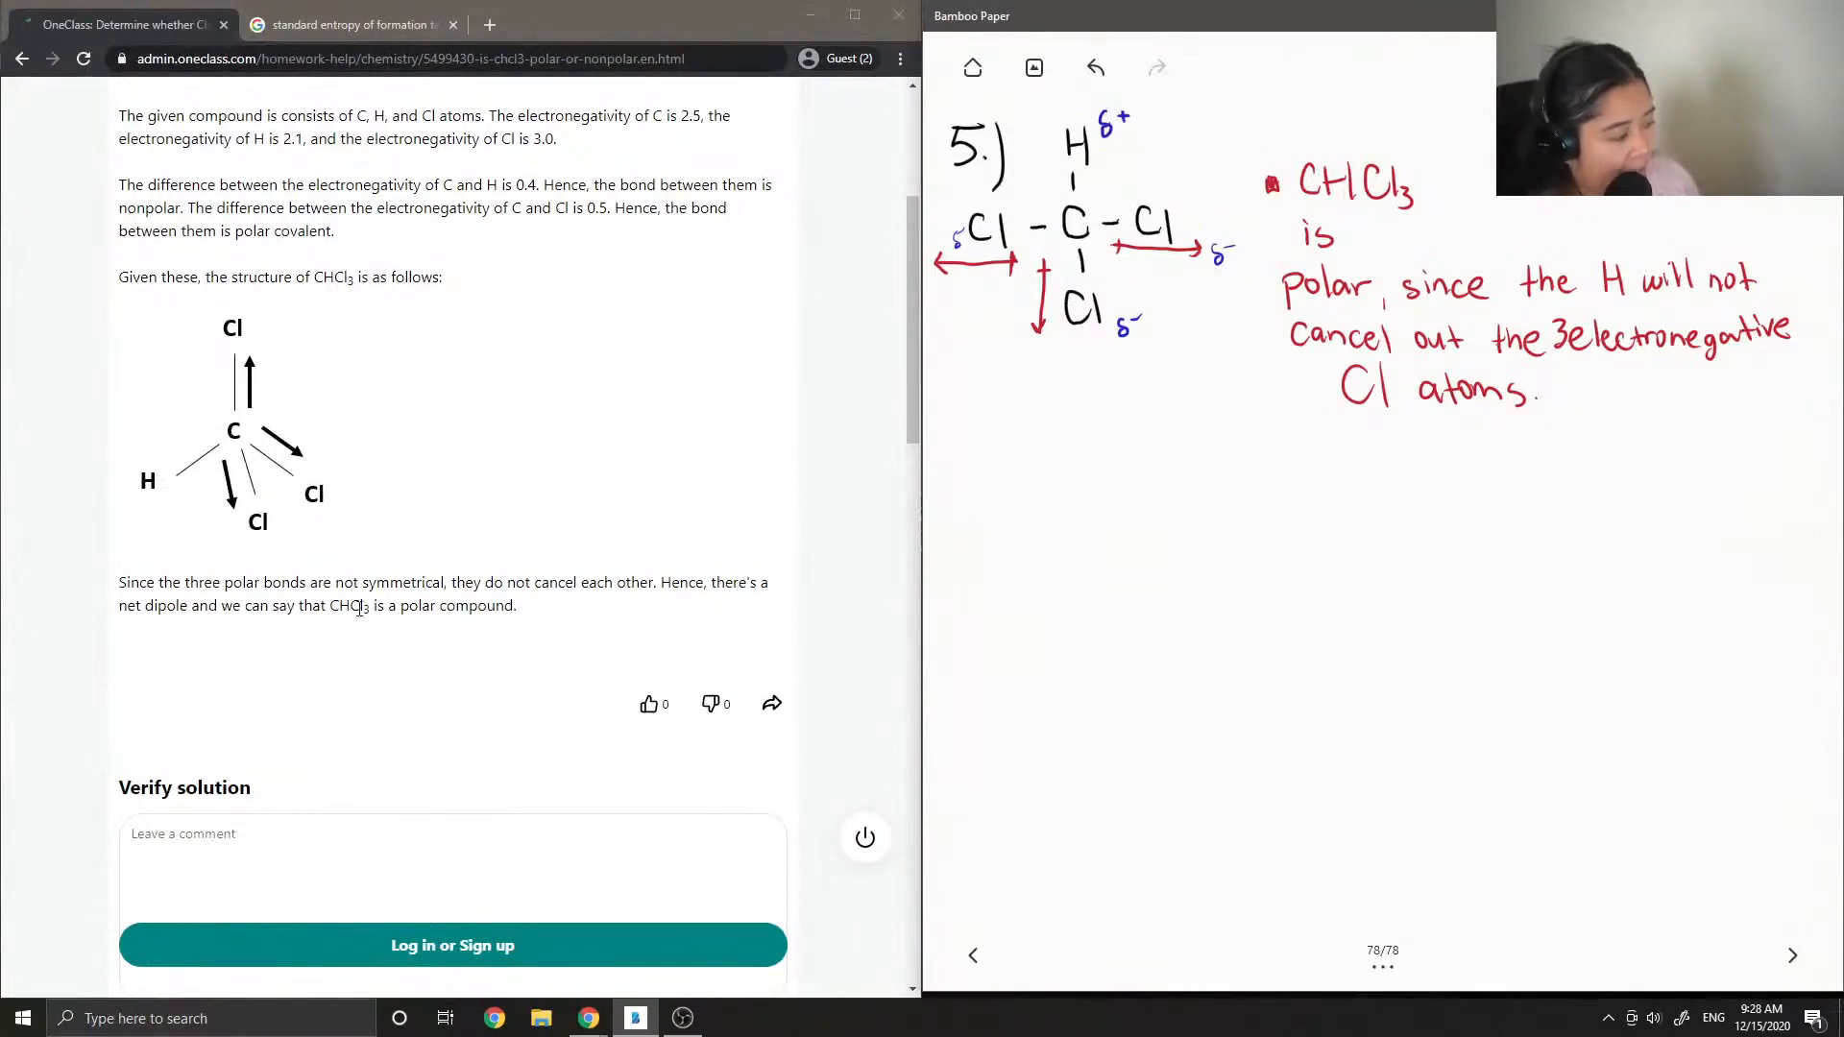
scroll("down", 3)
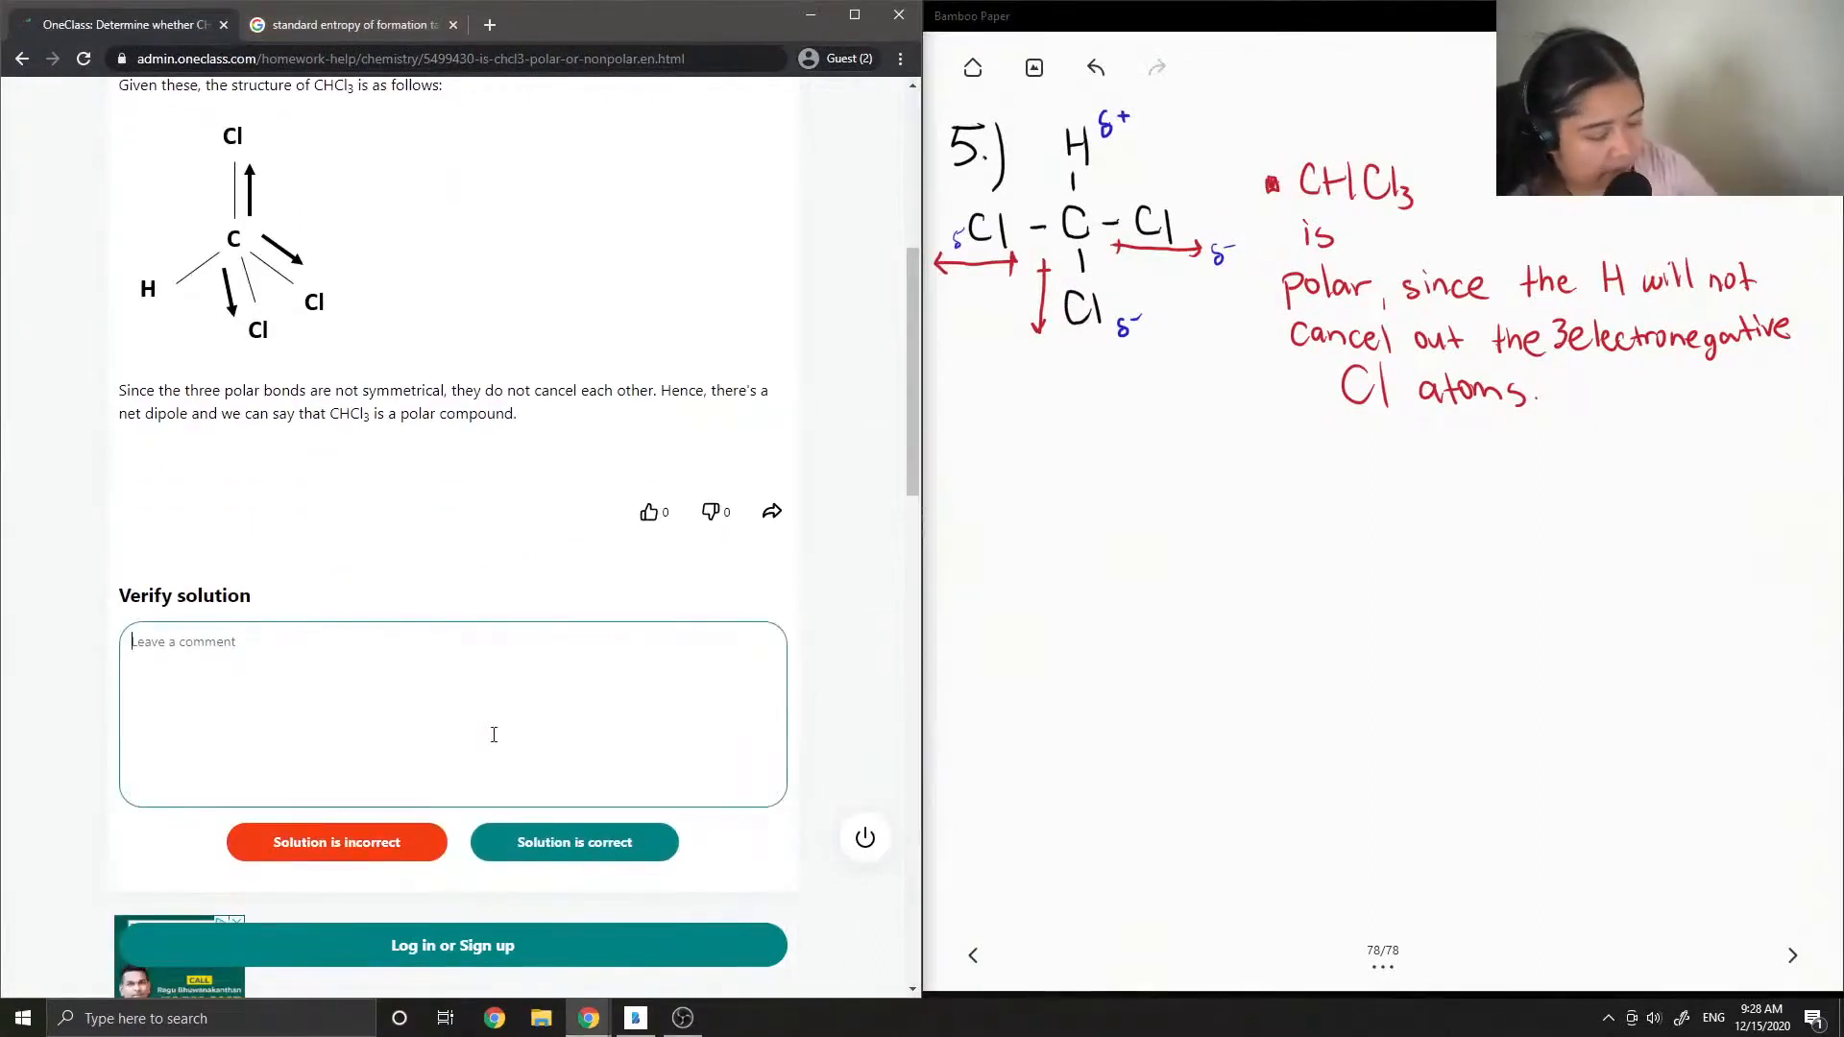
type("This solut")
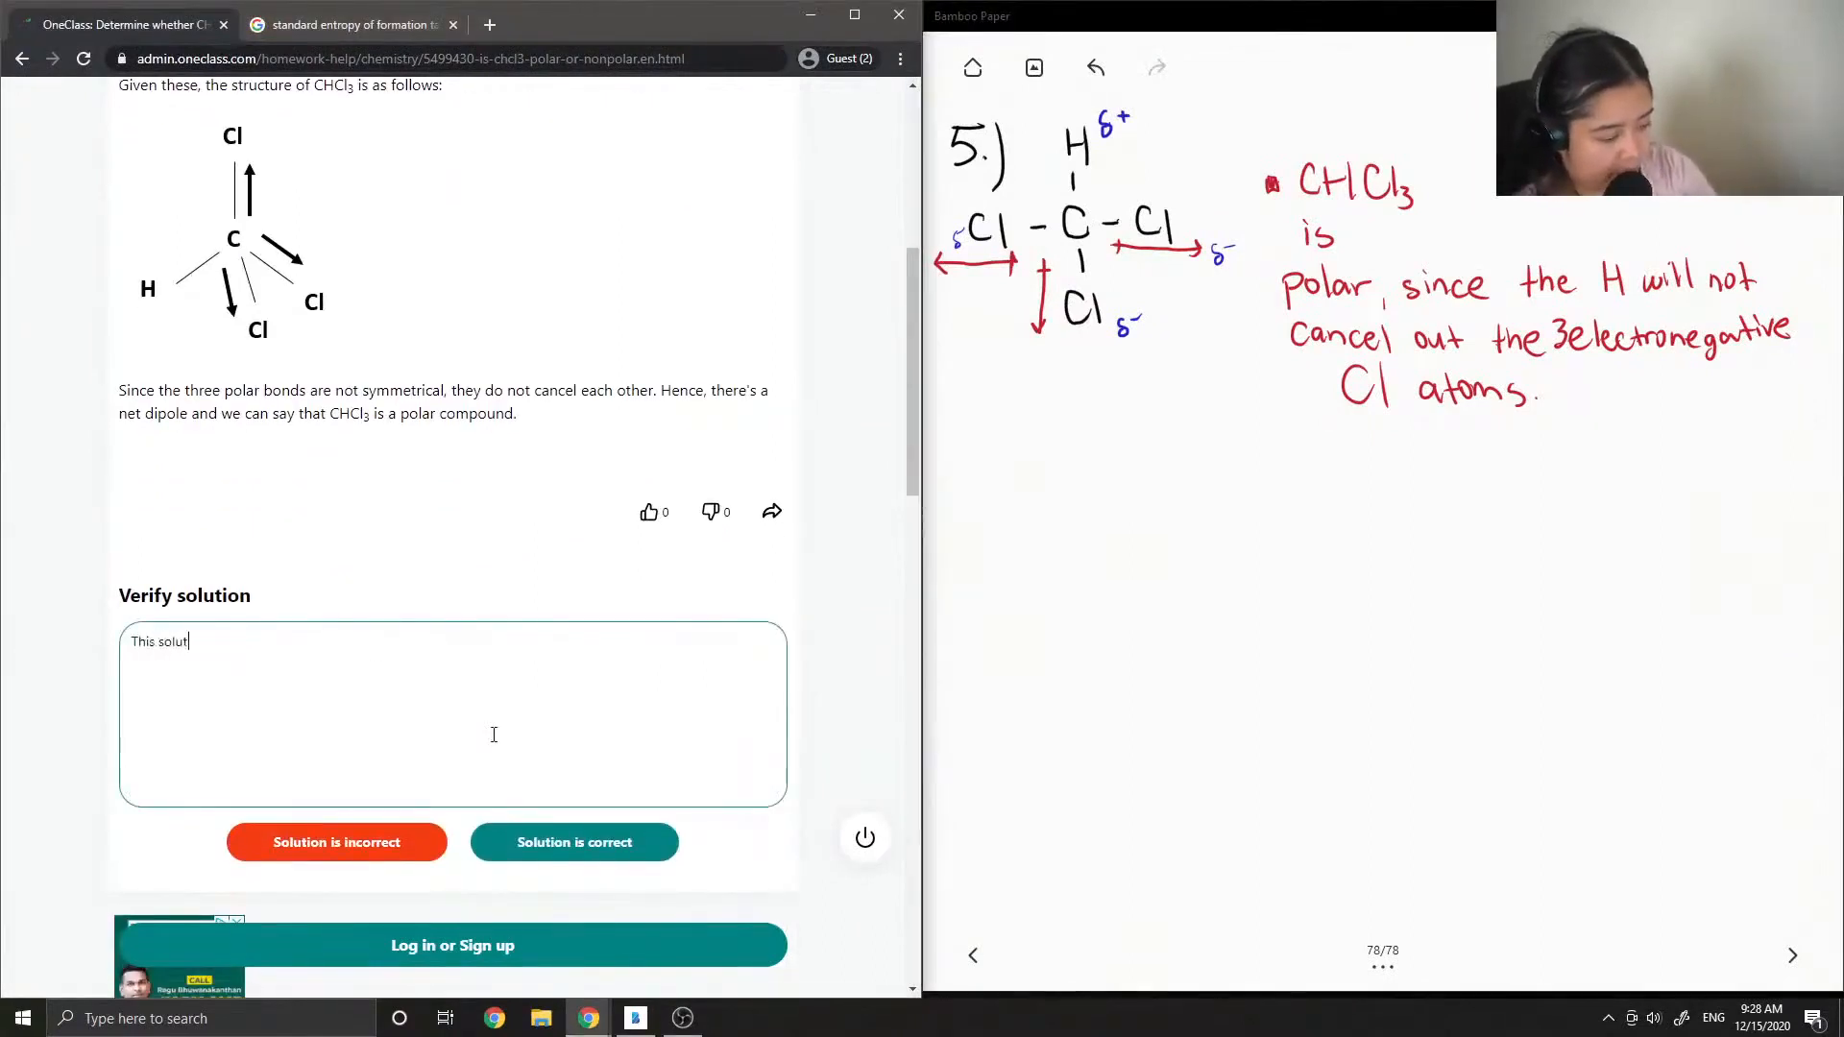